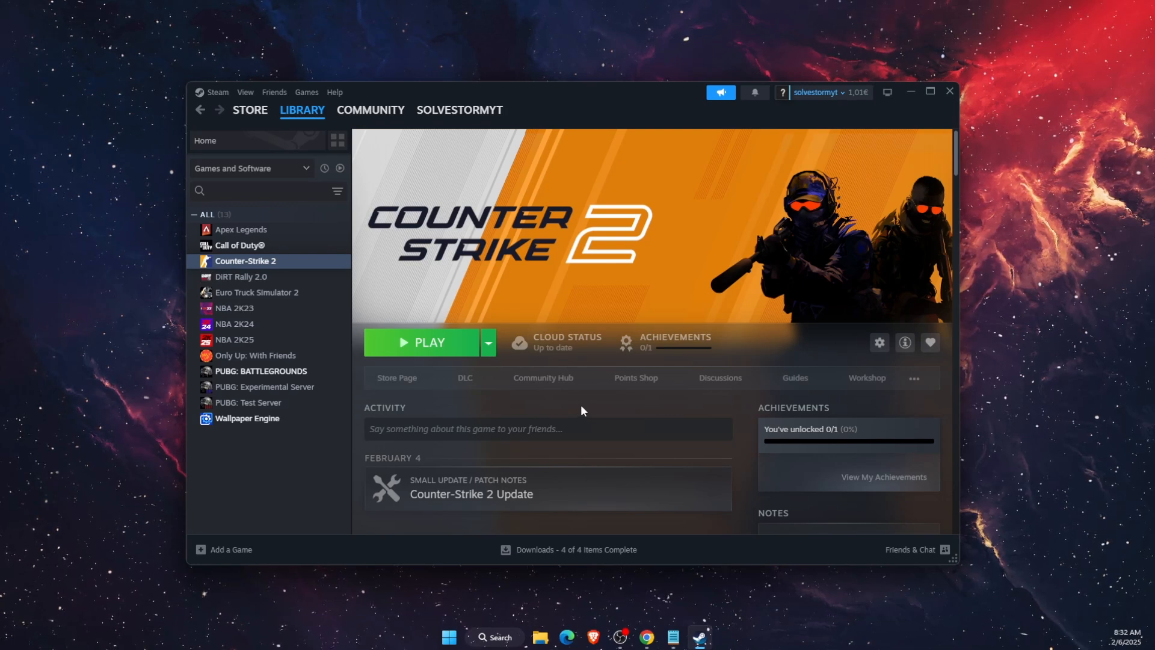
pyautogui.moveTo(606, 438)
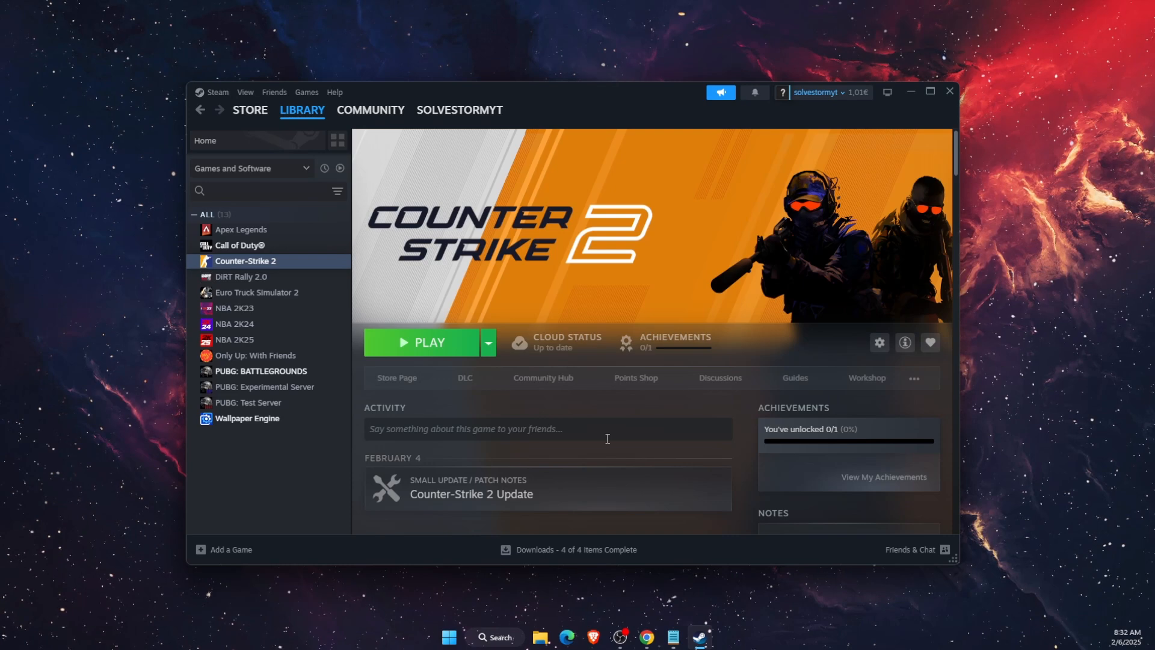
pyautogui.moveTo(584, 445)
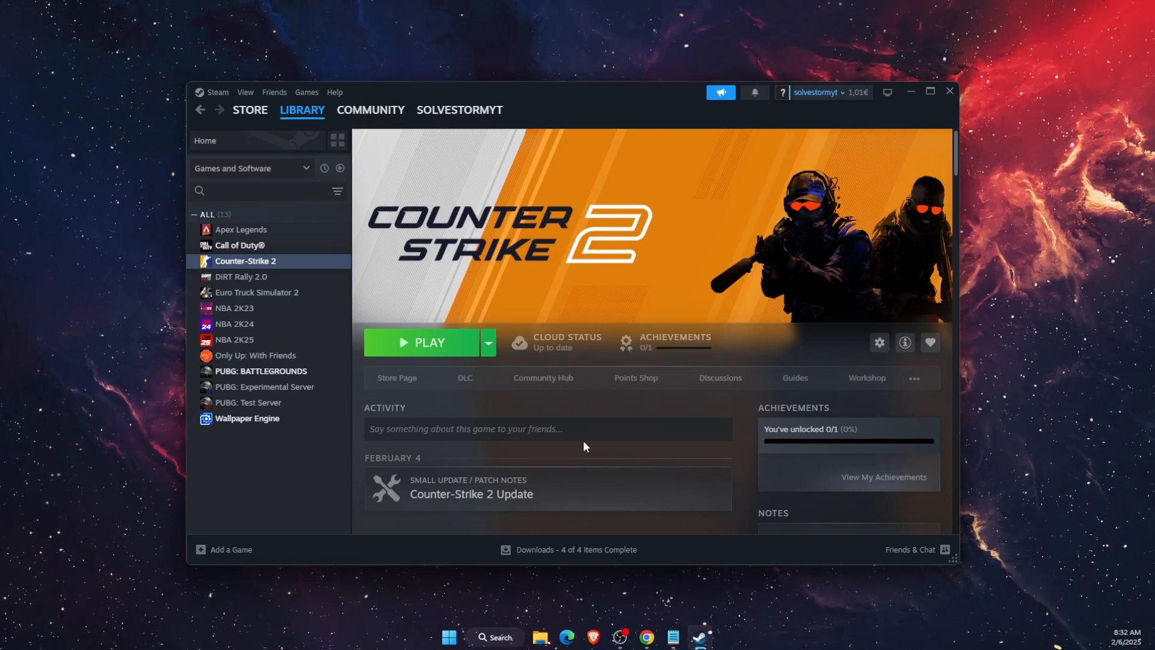
pyautogui.moveTo(572, 428)
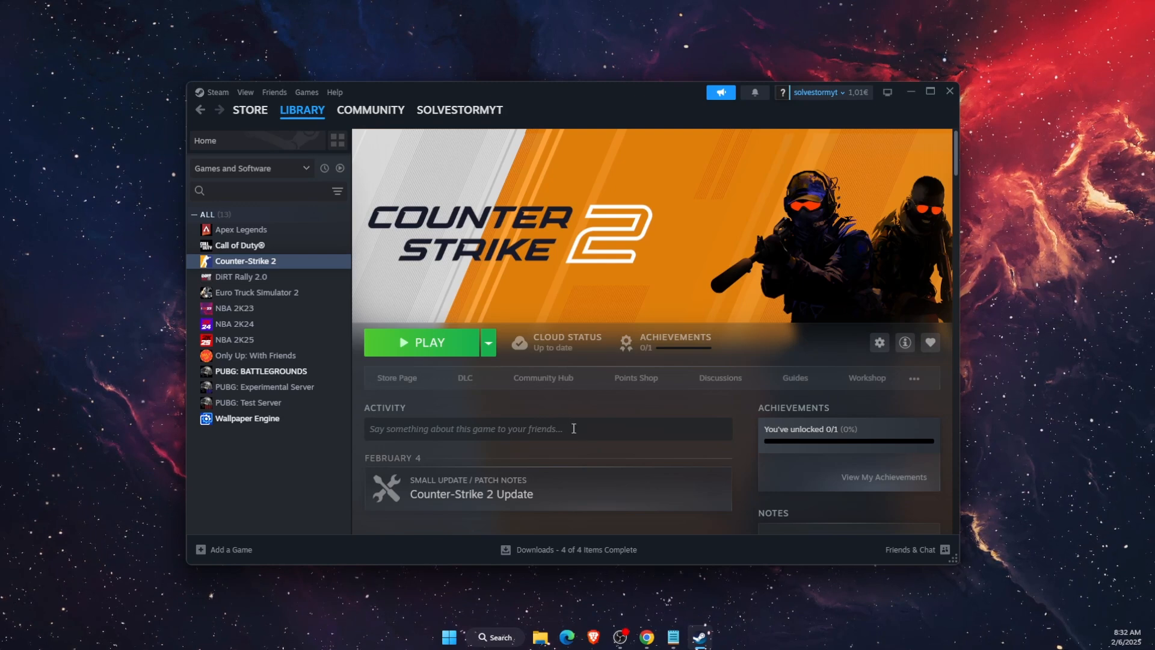
pyautogui.moveTo(216, 96)
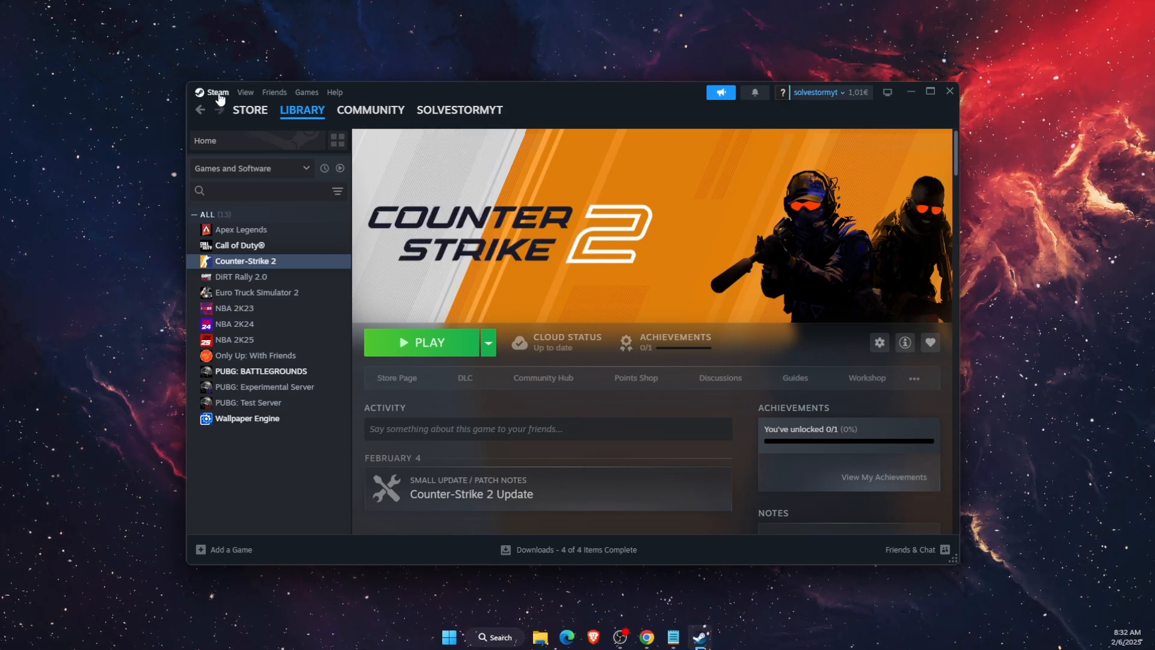
# Step: Dismiss the account change prompt and look through Counter-Strike 2's properties before closing them
pyautogui.click(249, 109)
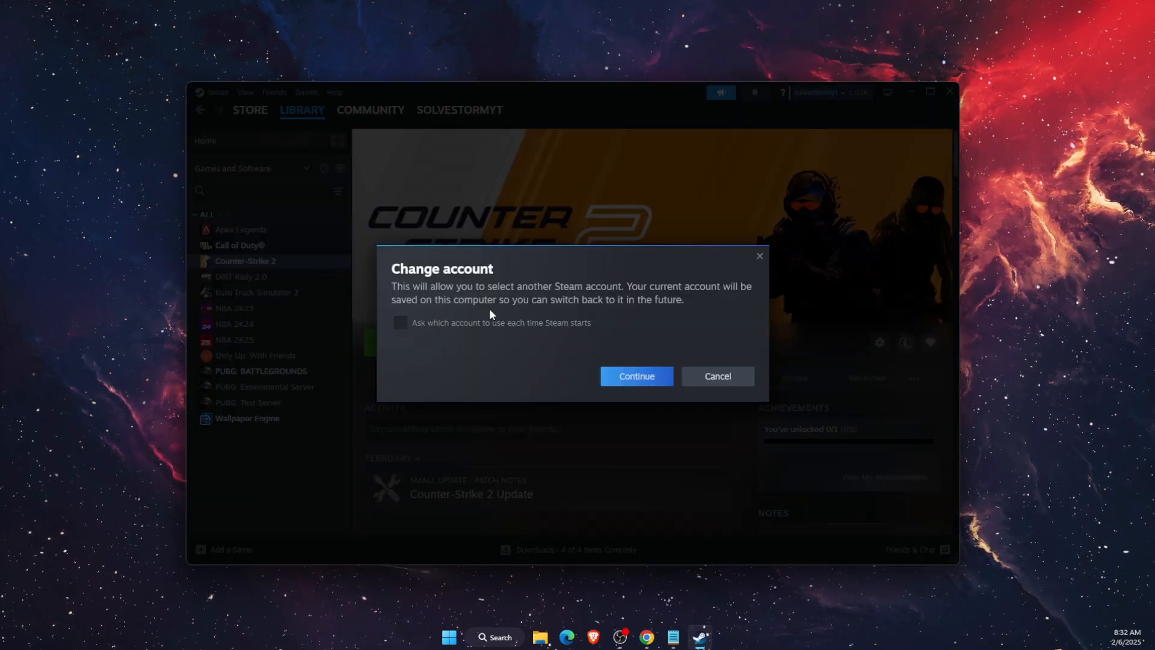
pyautogui.click(714, 376)
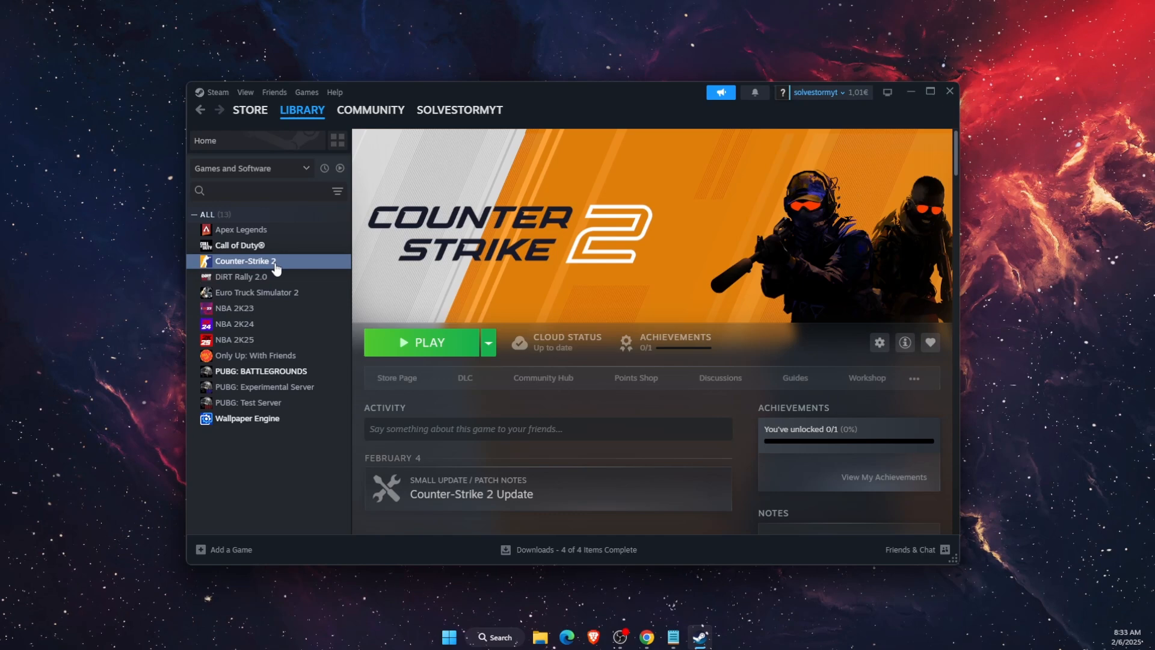
pyautogui.rightClick(244, 261)
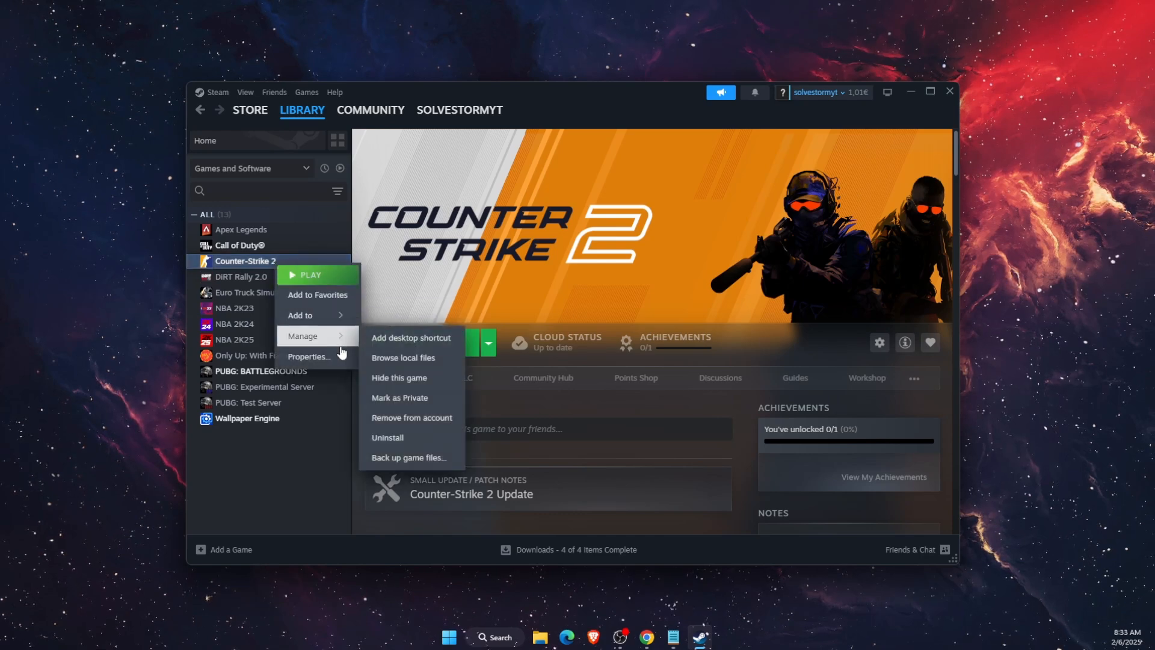
pyautogui.click(309, 356)
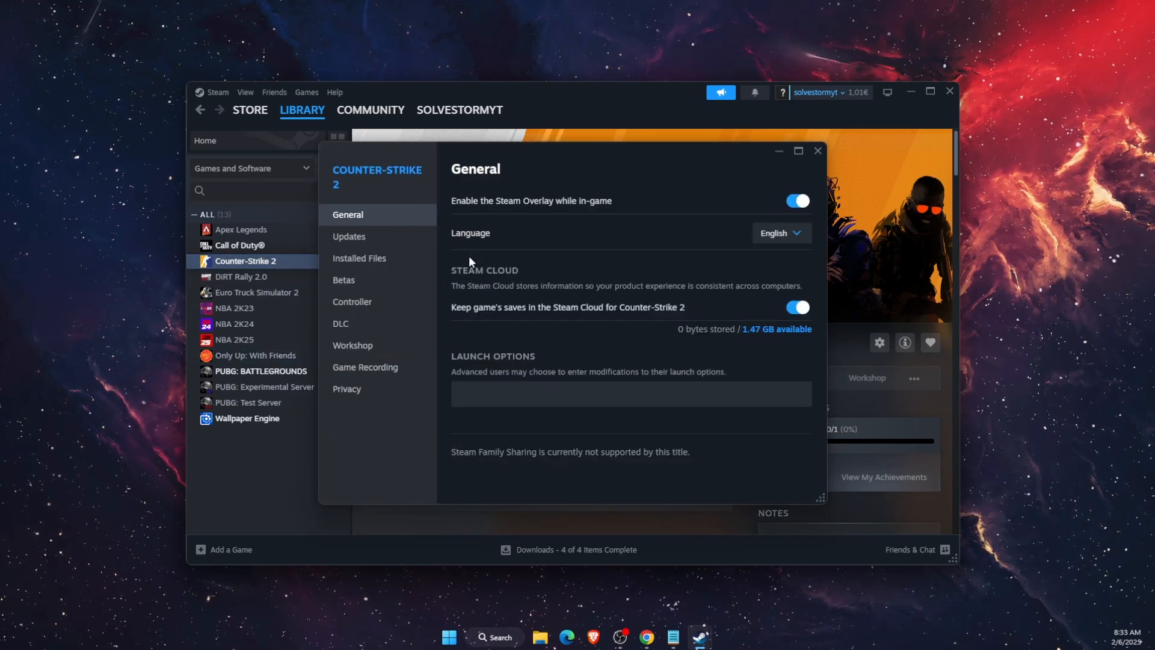
pyautogui.click(629, 394)
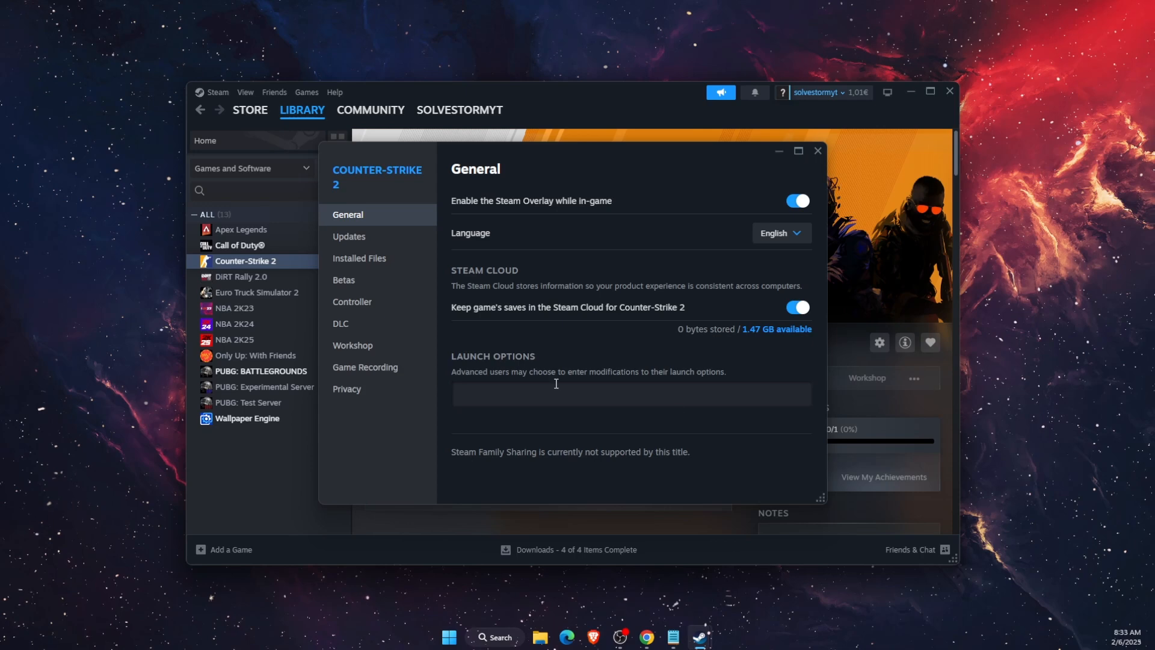
pyautogui.moveTo(832, 155)
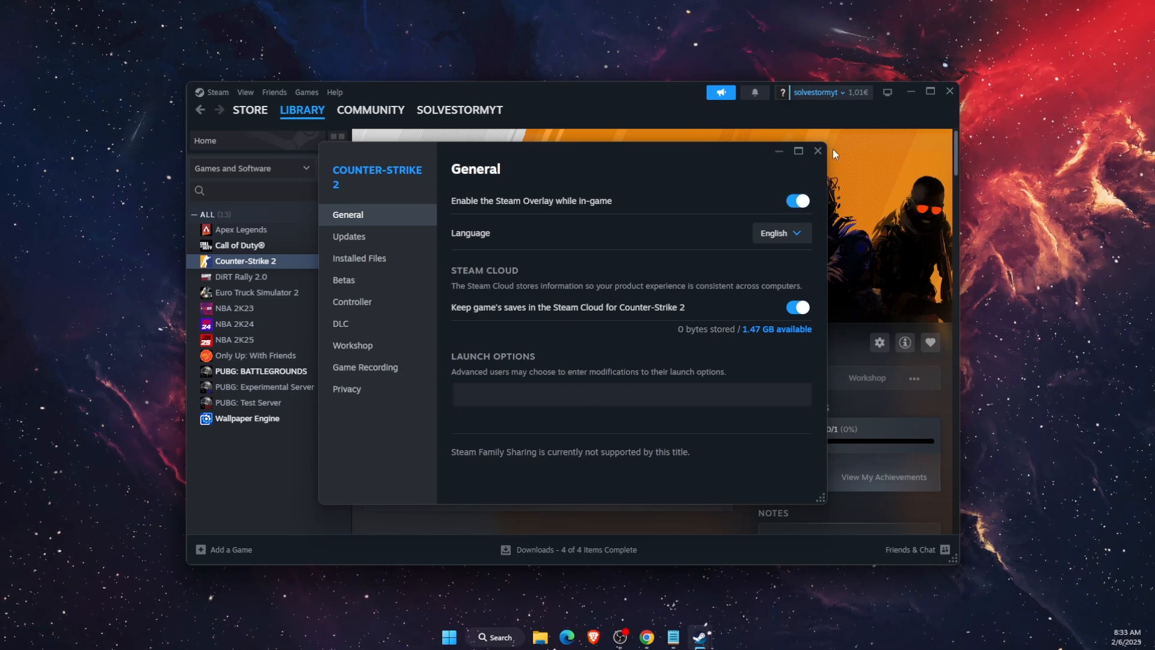
pyautogui.click(815, 150)
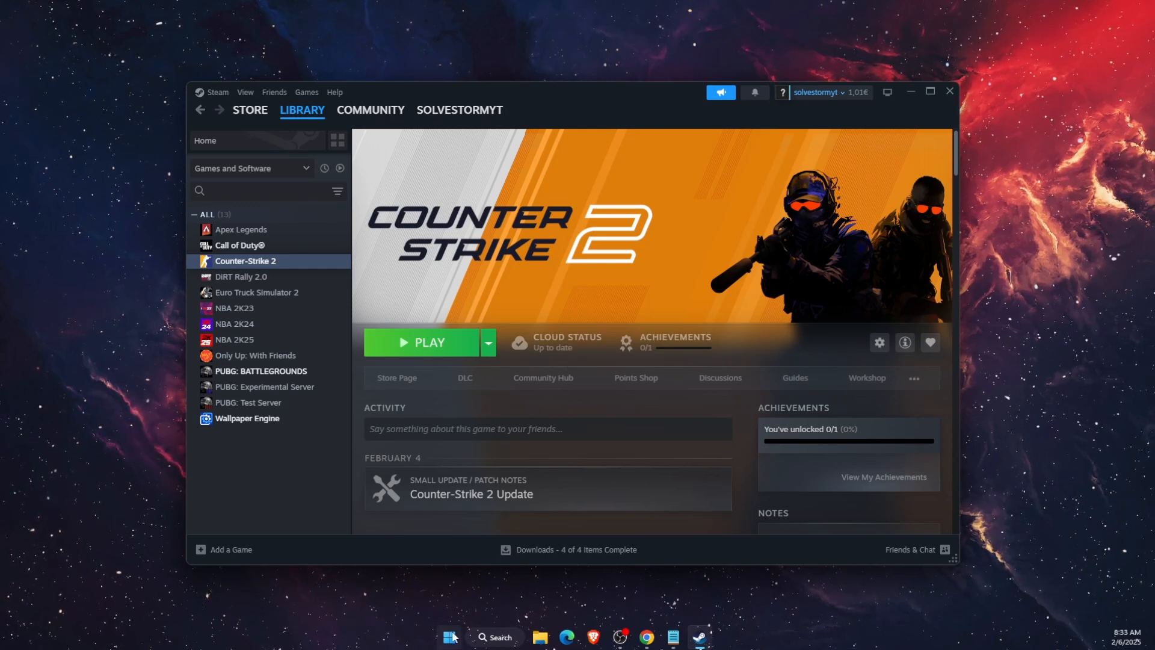
pyautogui.moveTo(445, 452)
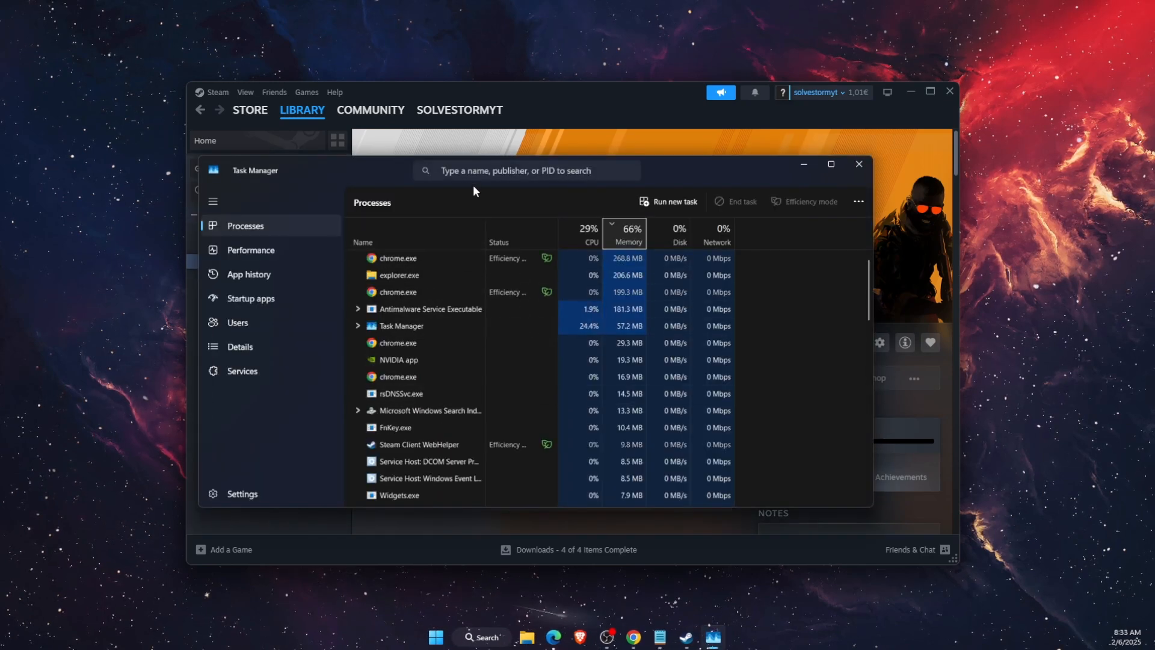
# Step: Search Task Manager for 'steam' to end the Steam task
pyautogui.write('steam')
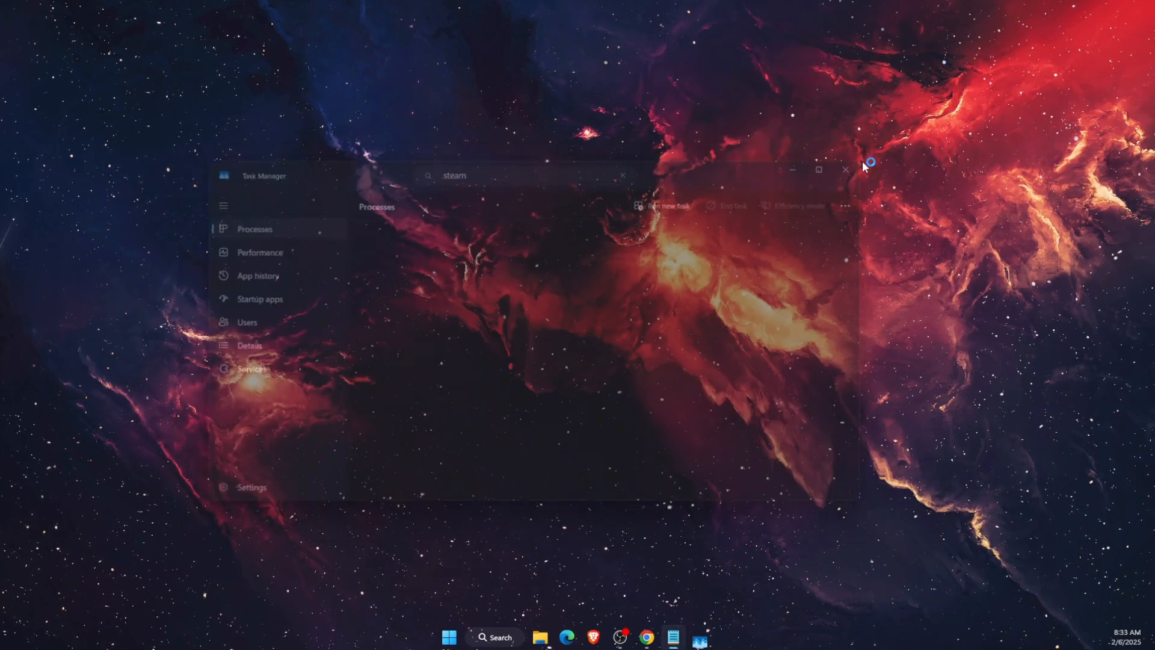
# Step: Find Steam via Windows Search ('stea') and open the folder holding its shortcut
pyautogui.click(495, 636)
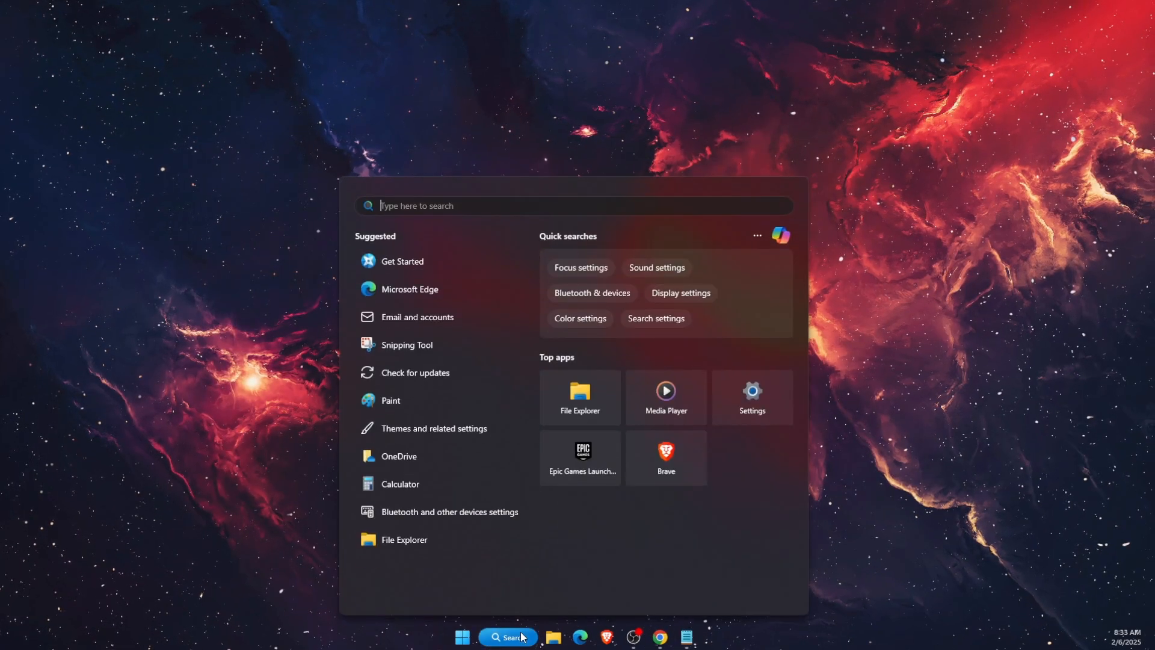
pyautogui.write('stea')
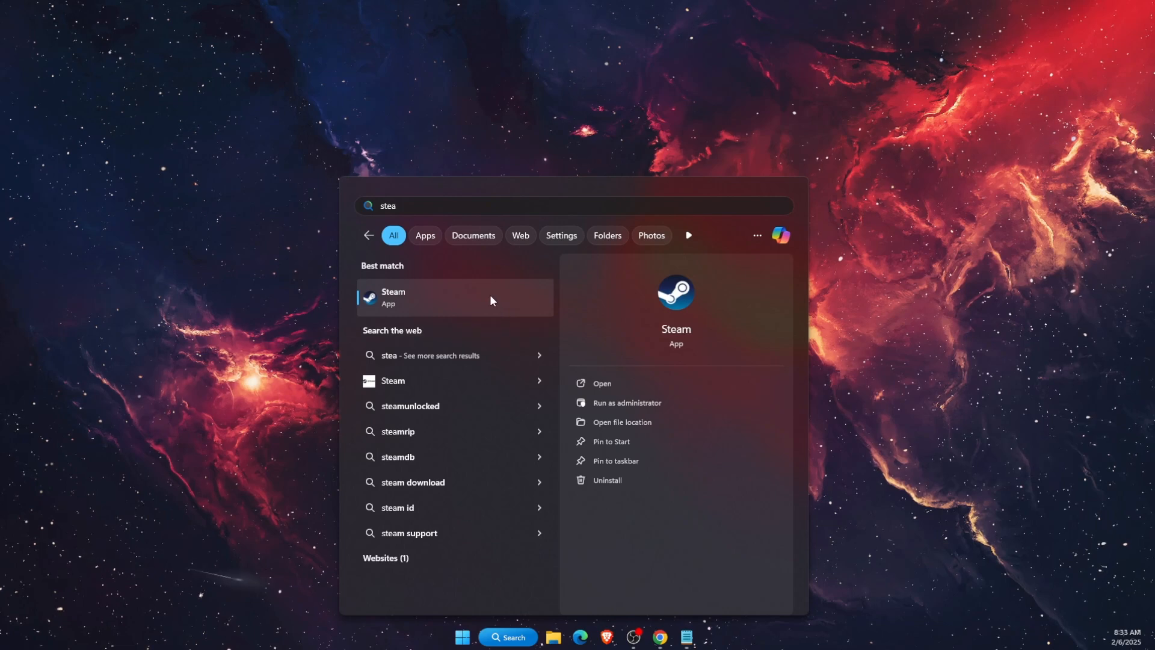
pyautogui.click(622, 421)
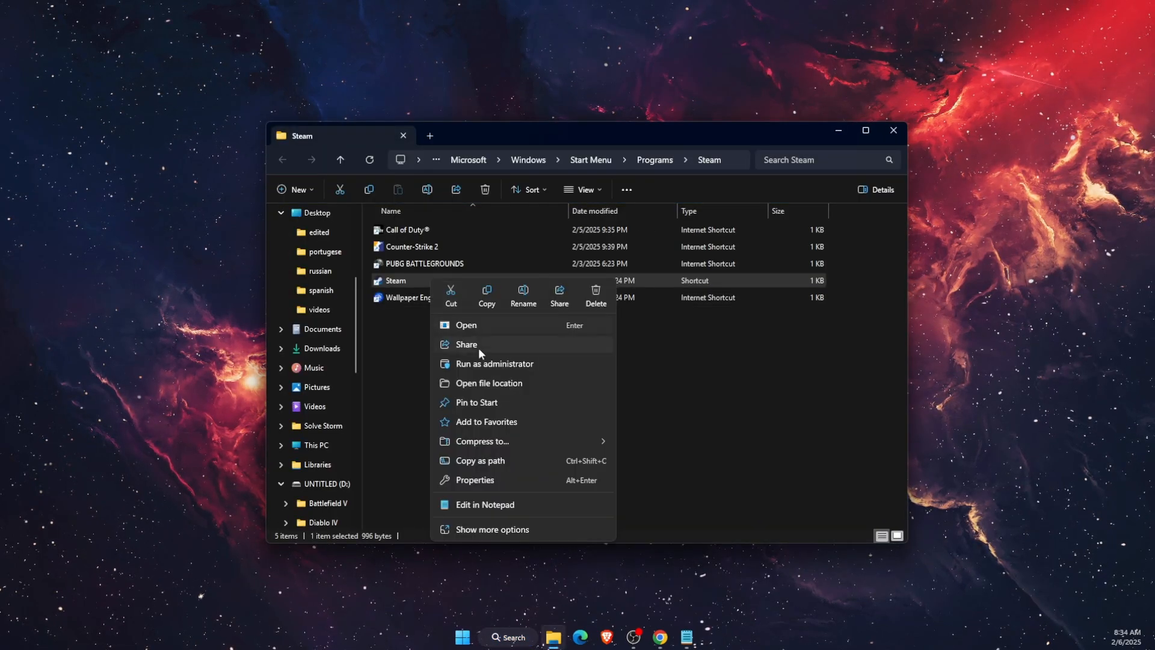
# Step: Go to steam.exe in the Program Files install folder and change a Compatibility setting in its properties
pyautogui.click(489, 382)
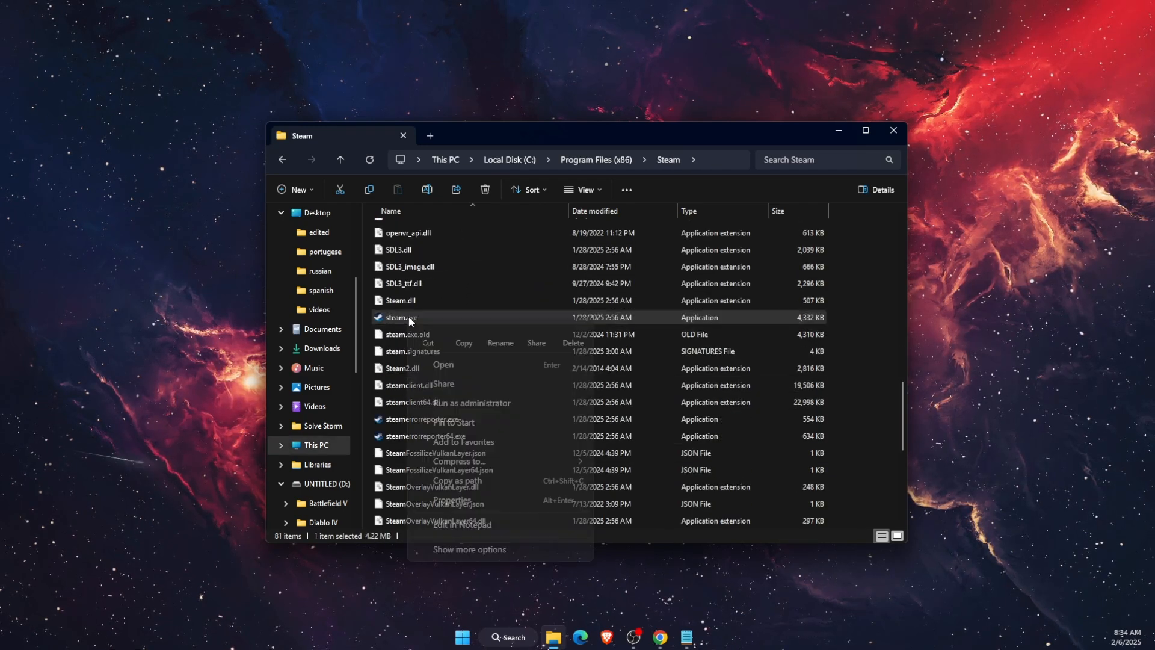
pyautogui.click(450, 499)
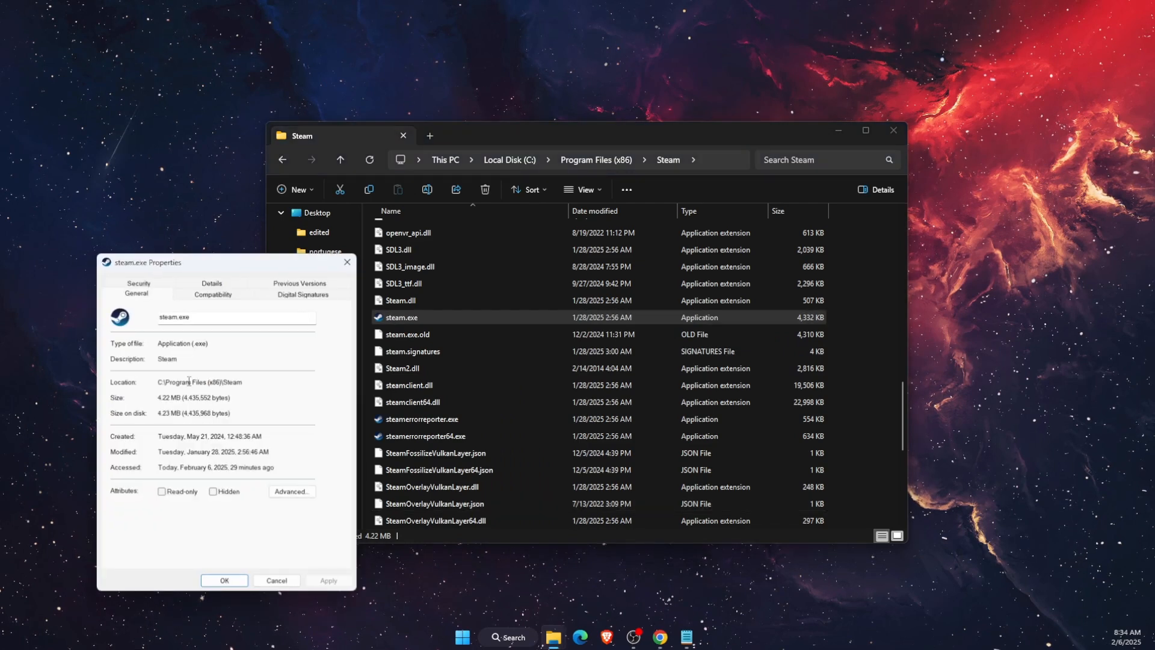
pyautogui.click(211, 294)
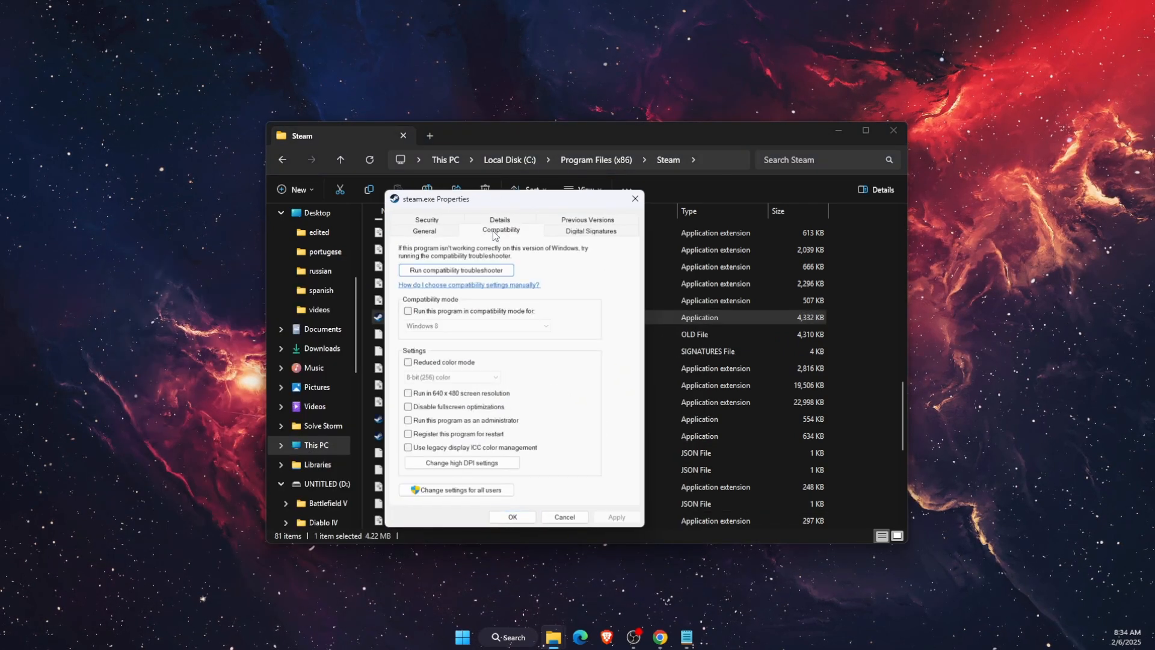
pyautogui.moveTo(412, 406)
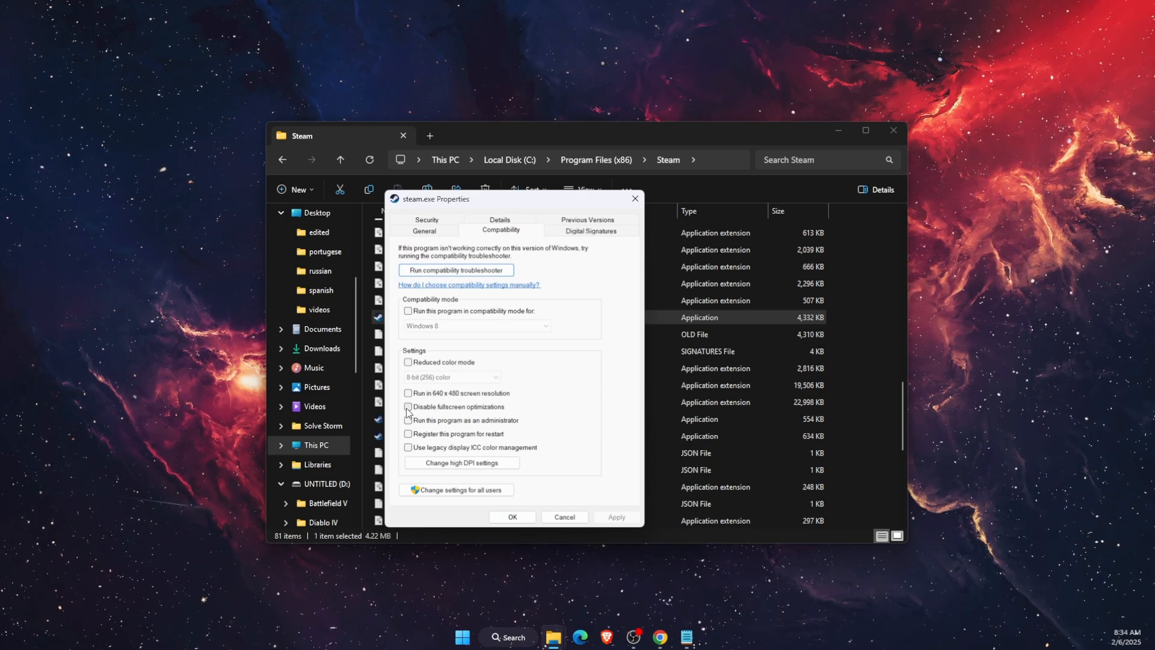
pyautogui.click(408, 407)
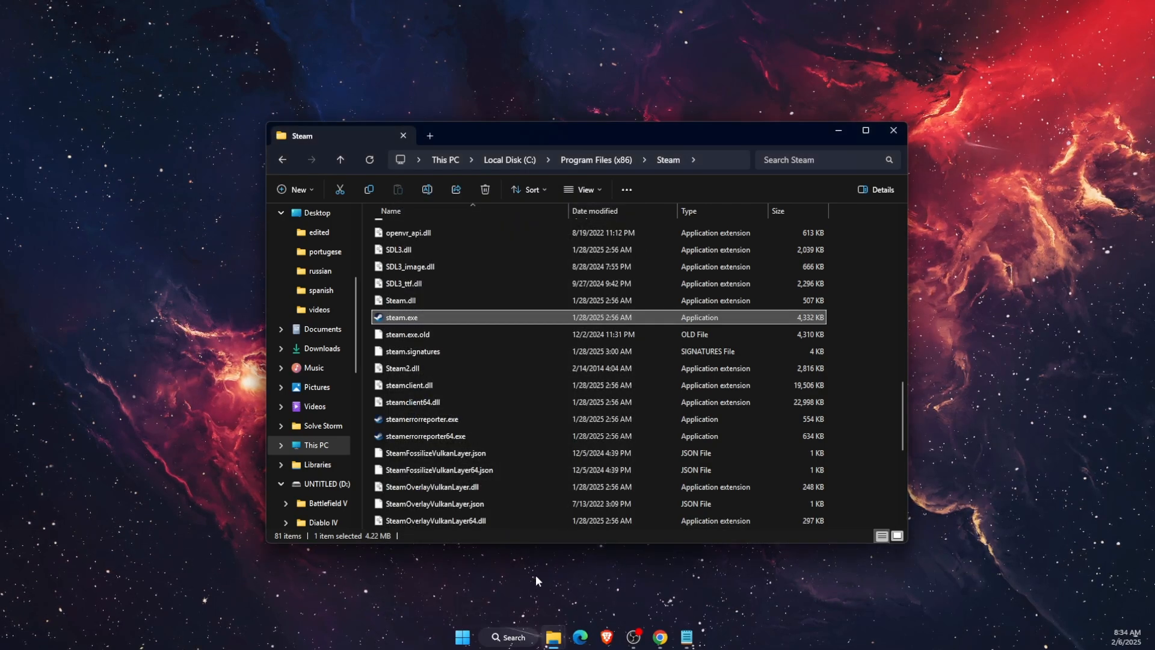
pyautogui.moveTo(405, 320)
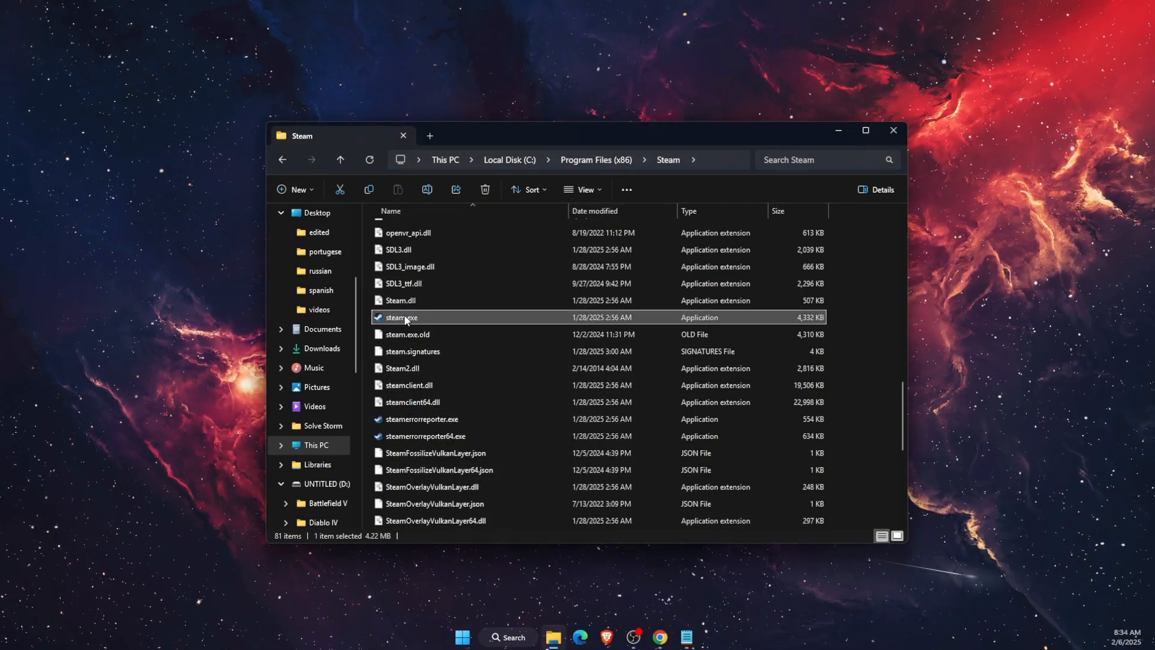
# Step: Launch Steam from steam.exe in its install folder
pyautogui.doubleClick(401, 316)
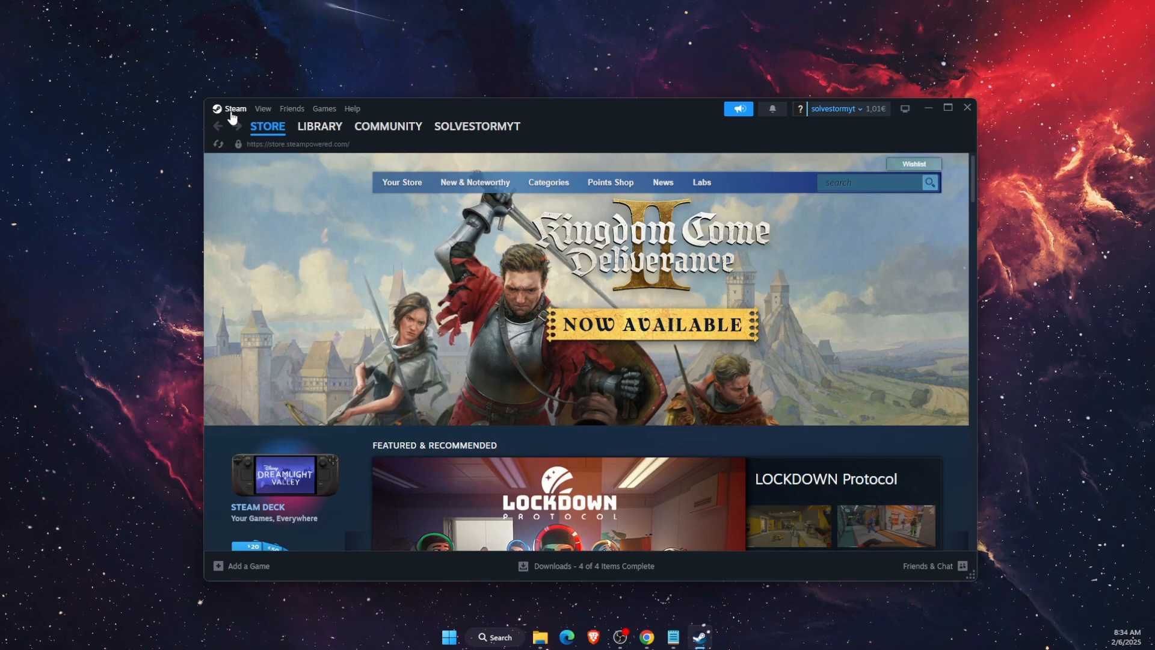
# Step: Clear Steam's download cache from the Downloads settings
pyautogui.click(235, 108)
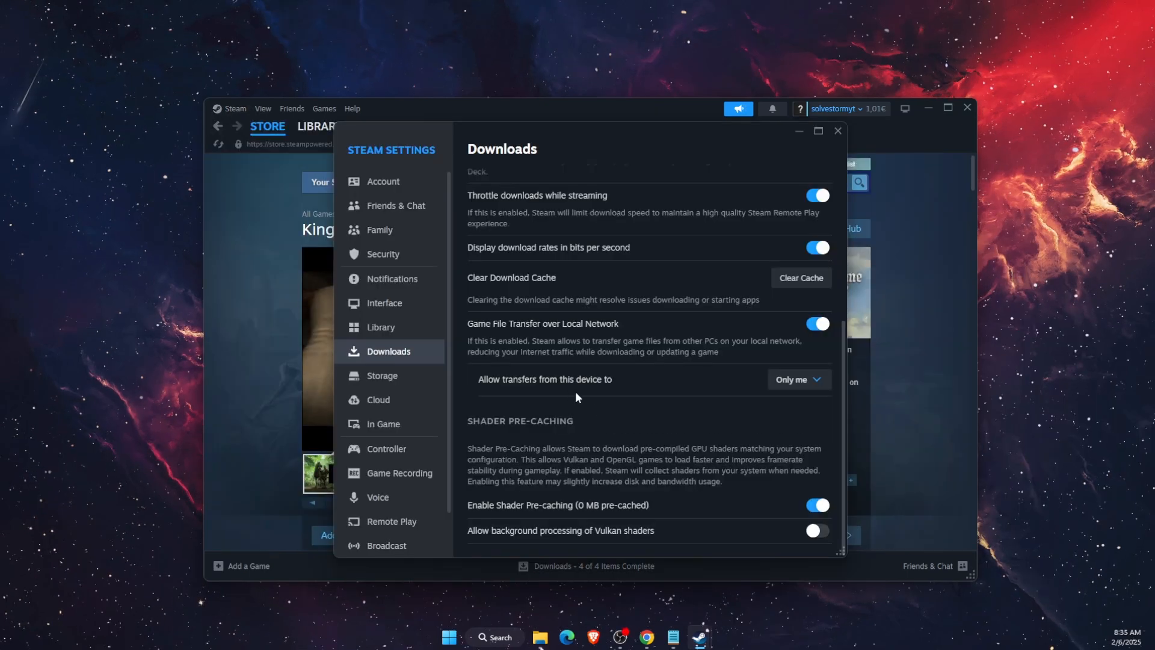
pyautogui.moveTo(479, 280)
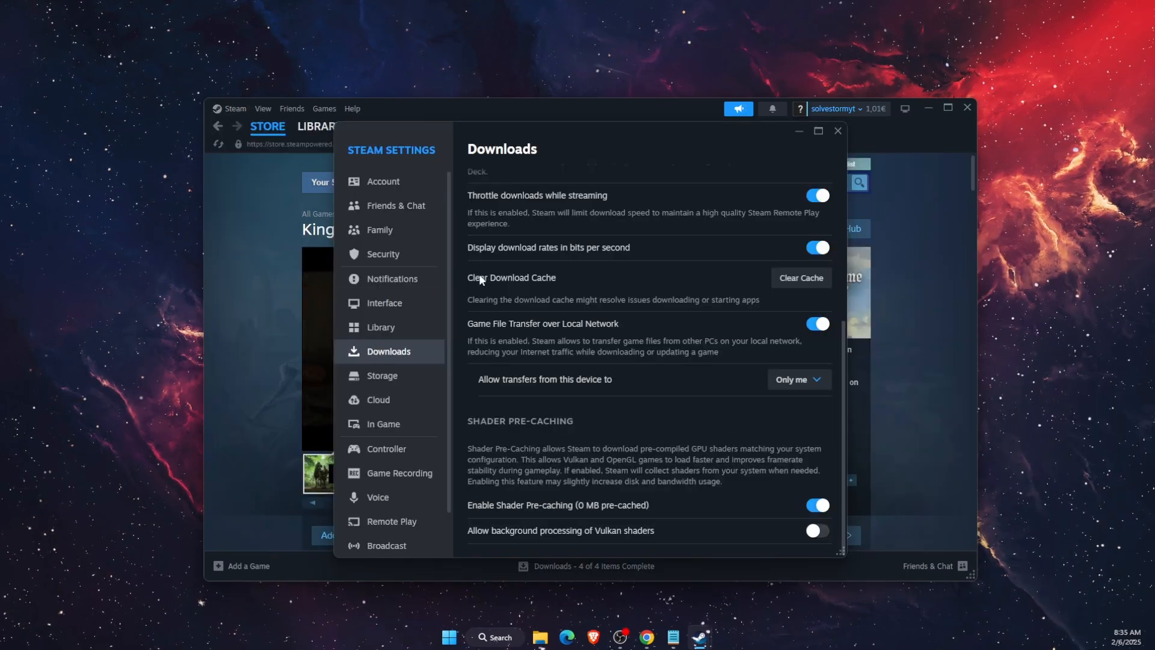
pyautogui.moveTo(800, 277)
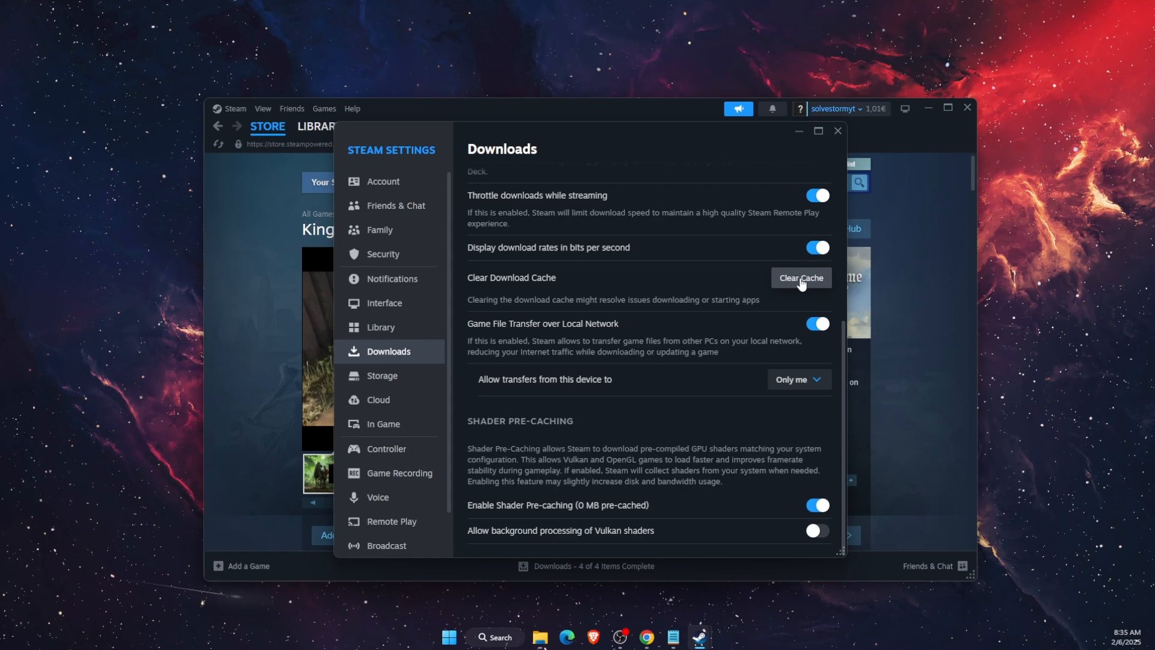
pyautogui.click(837, 130)
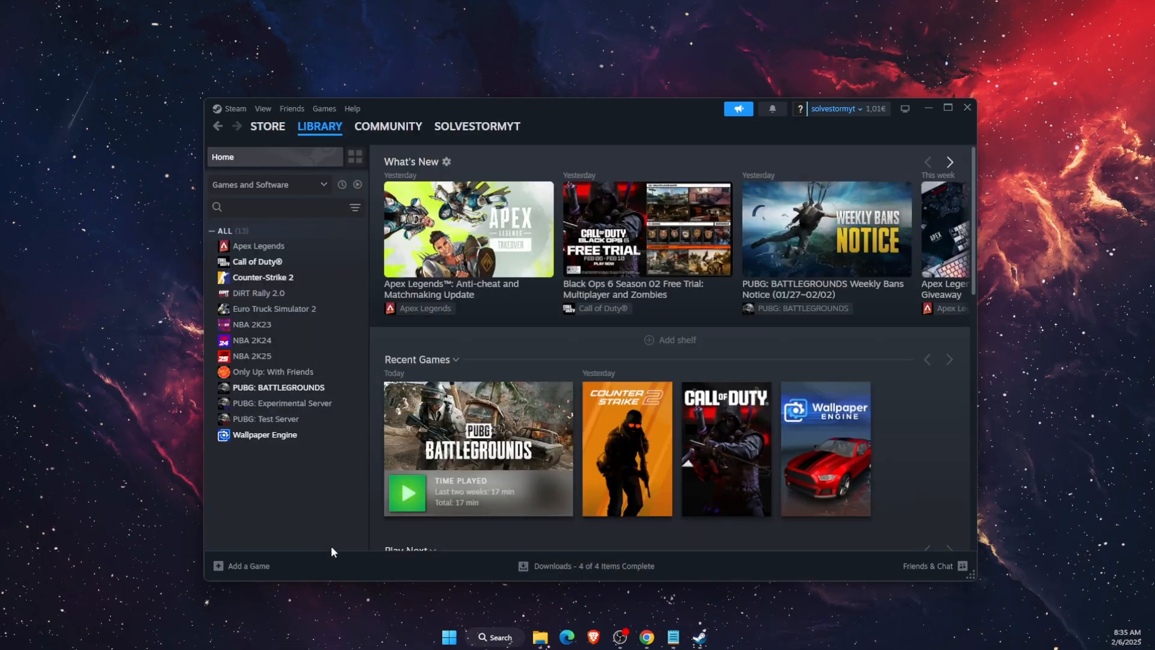
# Step: Verify integrity of Counter-Strike 2's game files under Installed Files, then close its properties
pyautogui.click(262, 276)
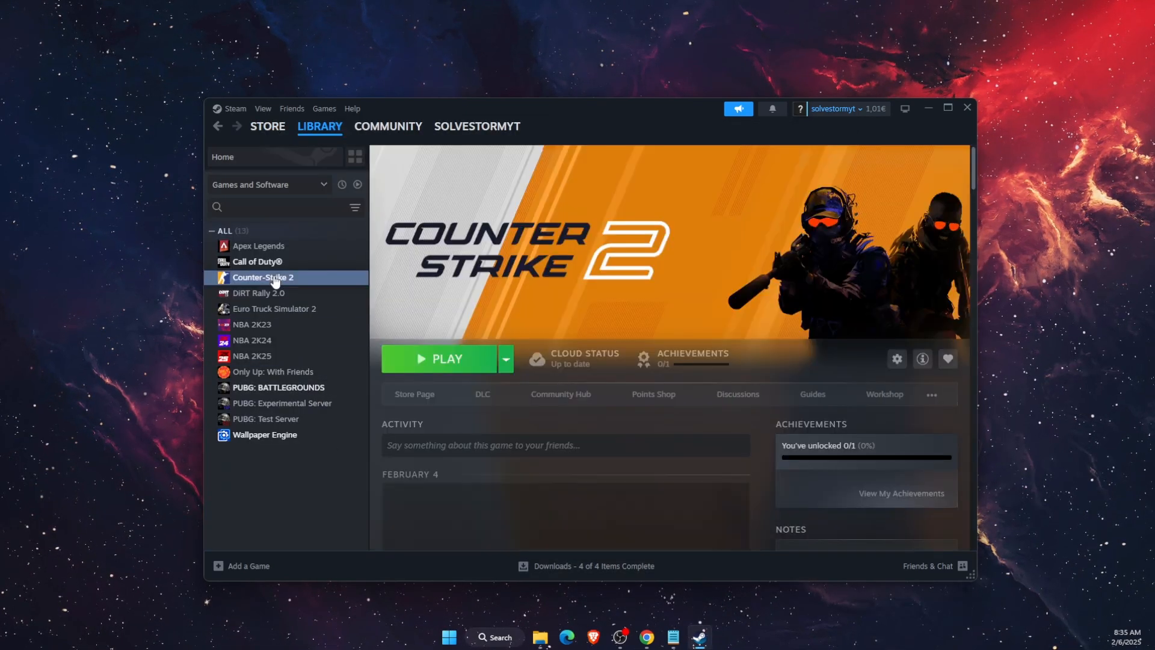
pyautogui.rightClick(263, 277)
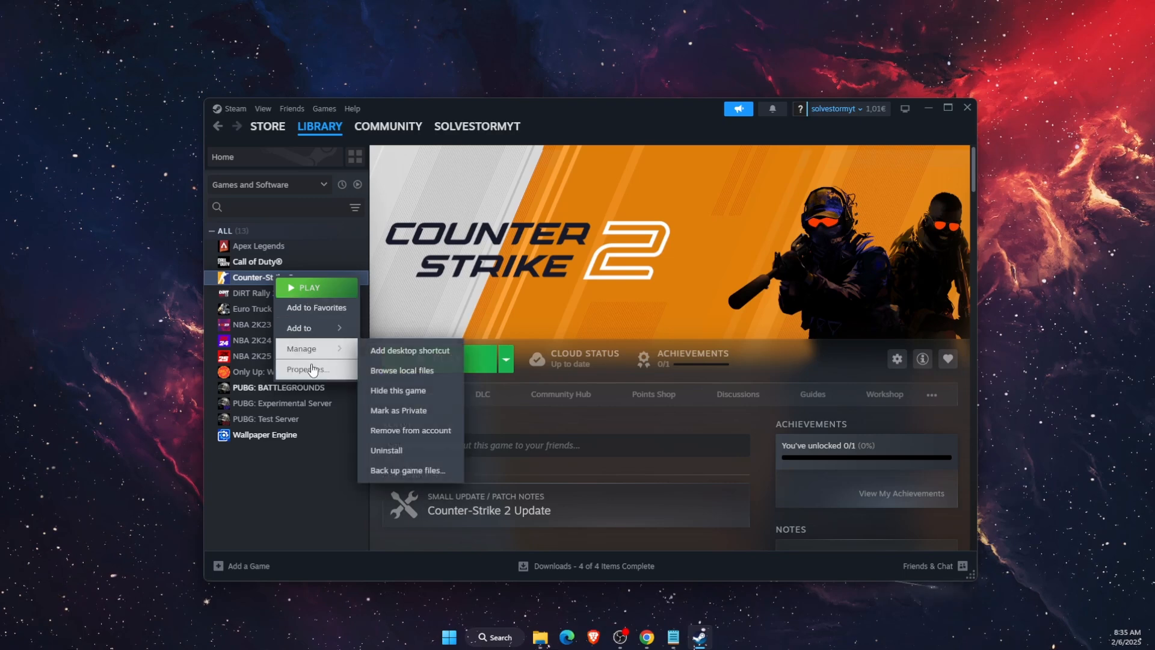
pyautogui.click(307, 369)
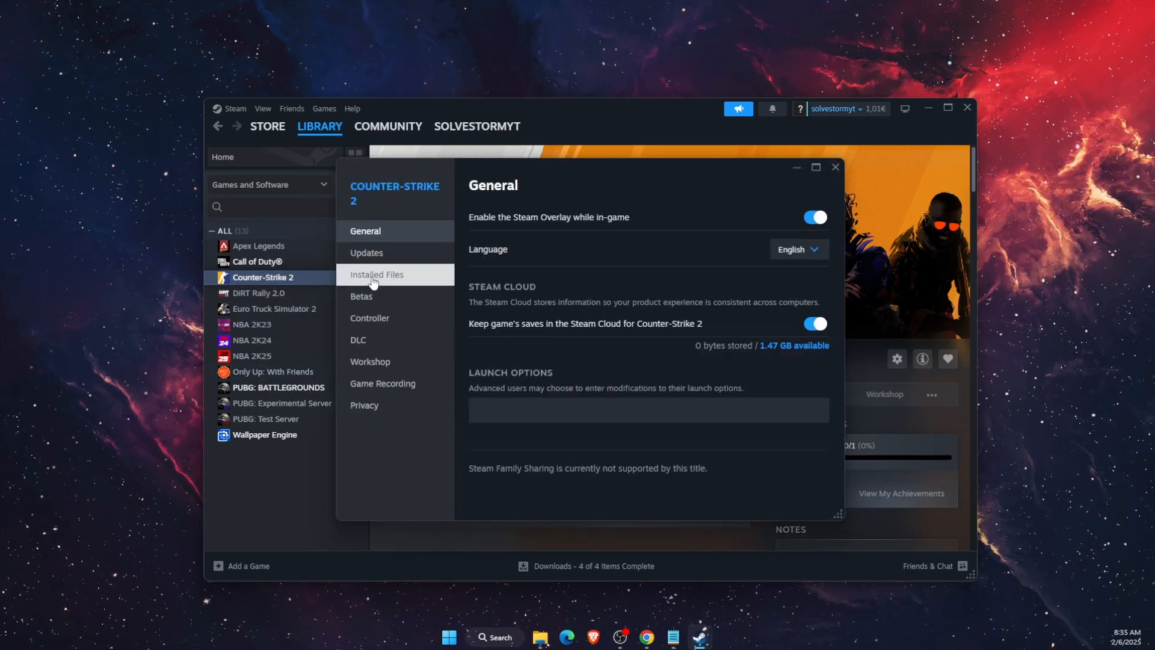
pyautogui.click(376, 274)
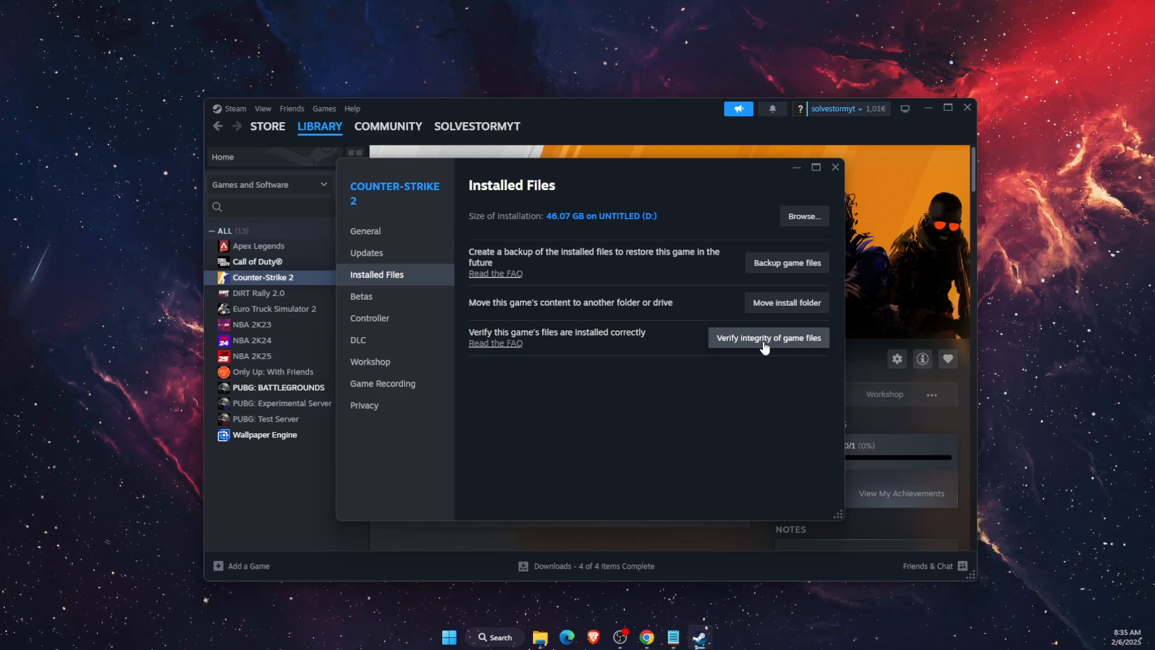
pyautogui.moveTo(769, 360)
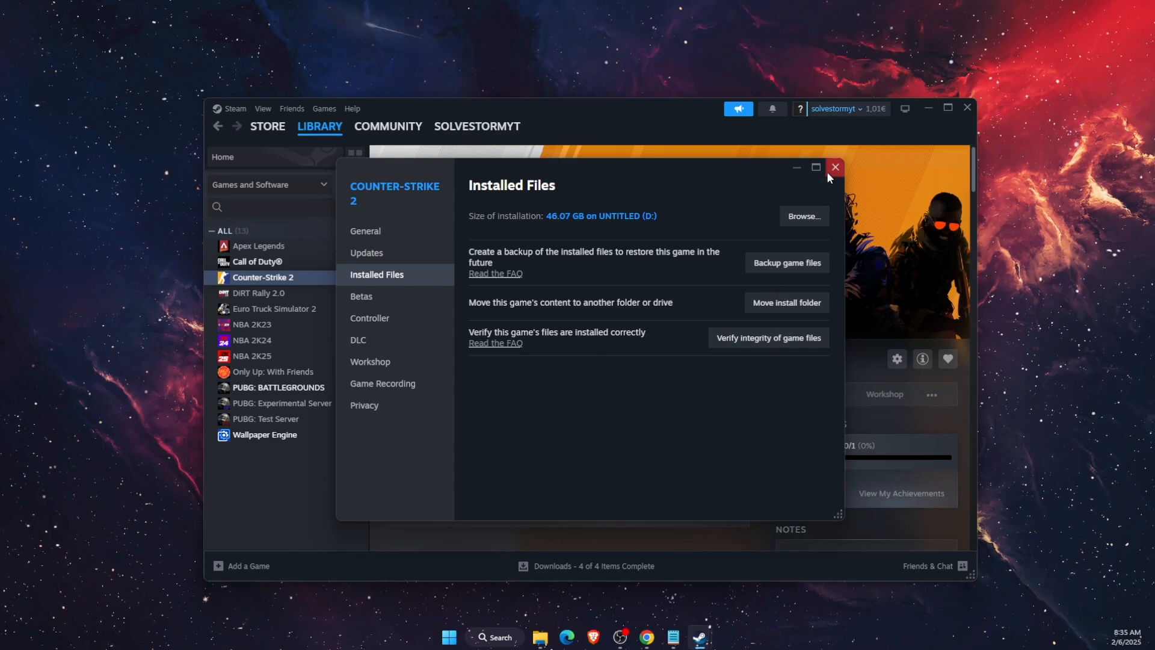
pyautogui.click(835, 167)
pyautogui.write('win')
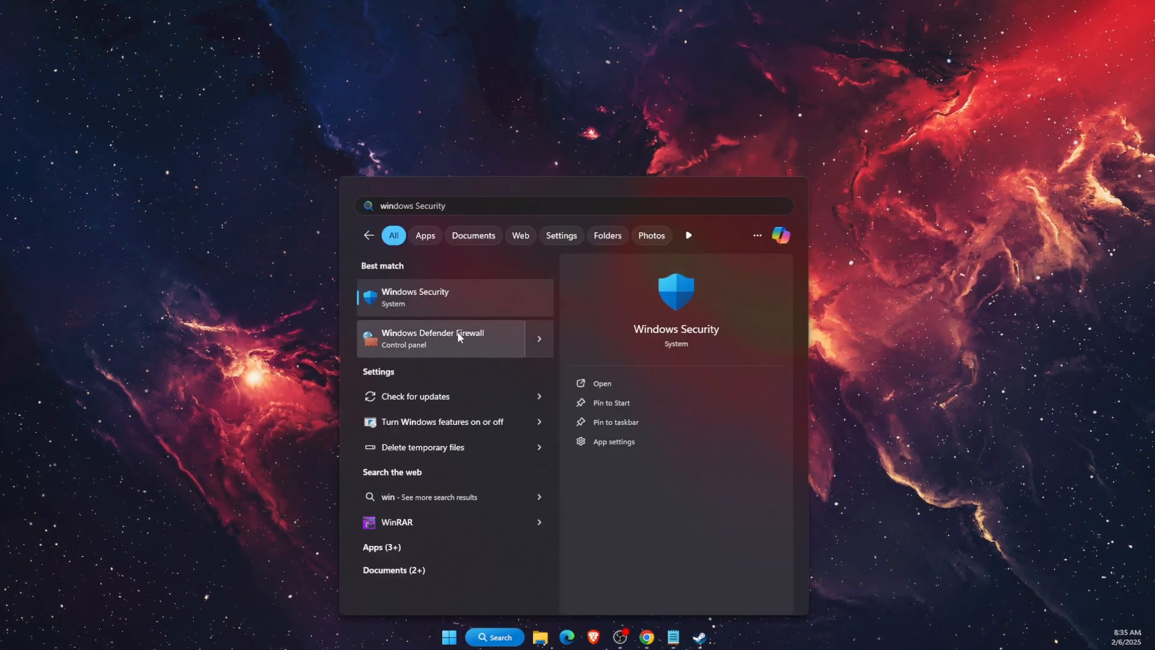
# Step: Reach Windows Defender Firewall's allowed apps list and unlock it with Change settings
pyautogui.click(433, 338)
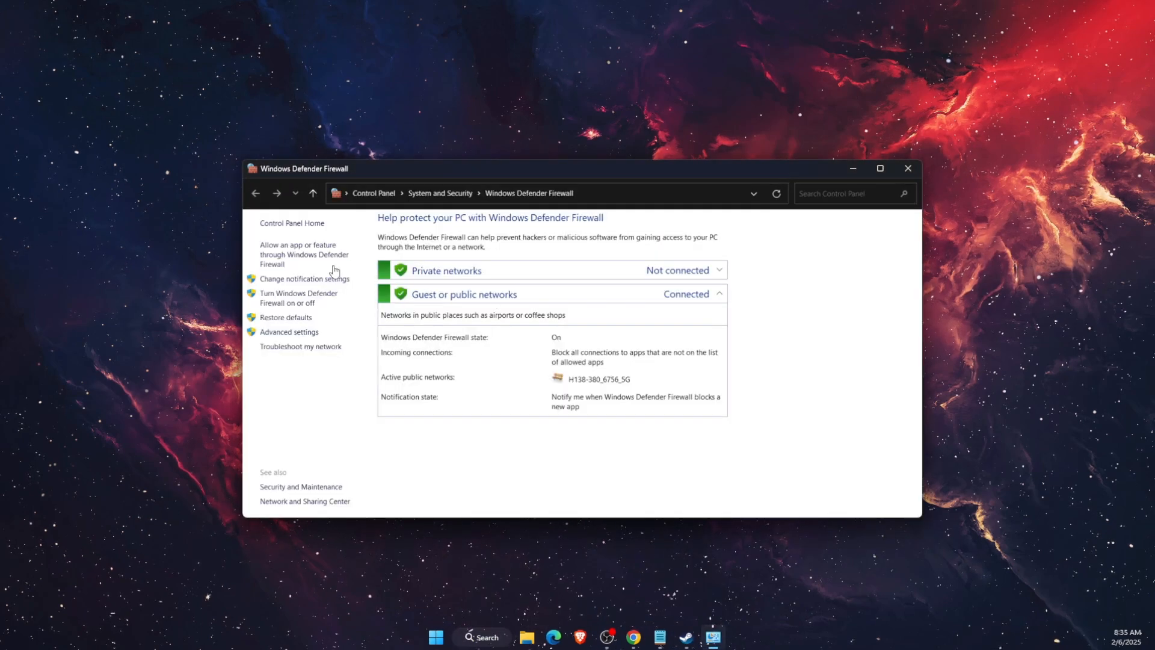
pyautogui.click(297, 254)
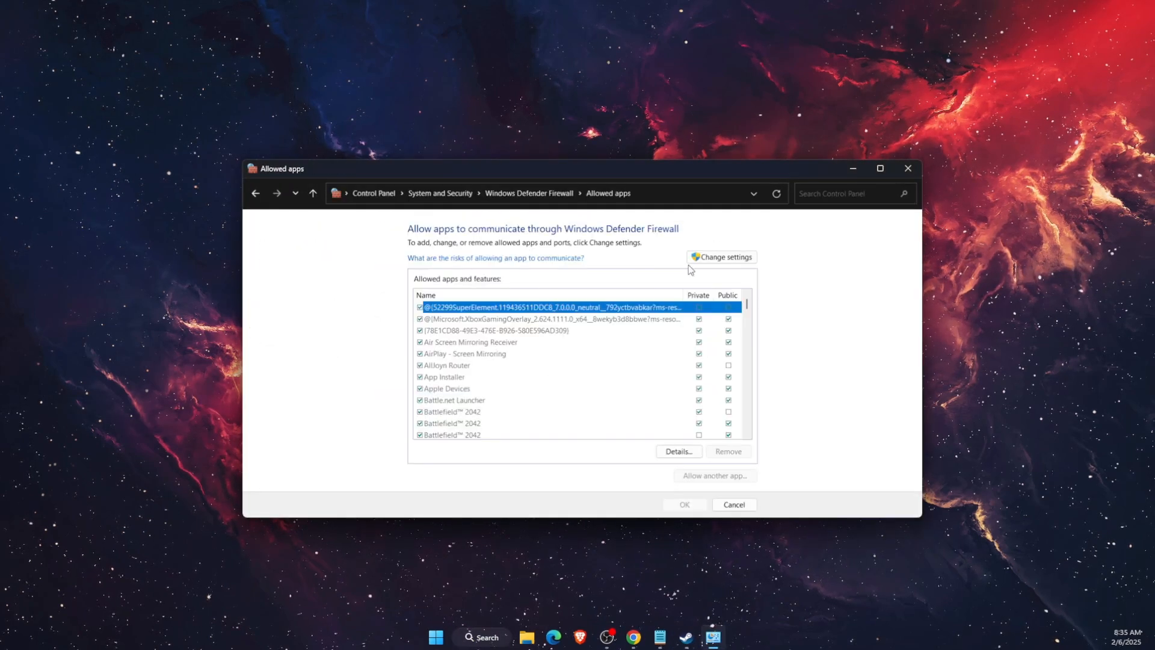
pyautogui.click(720, 257)
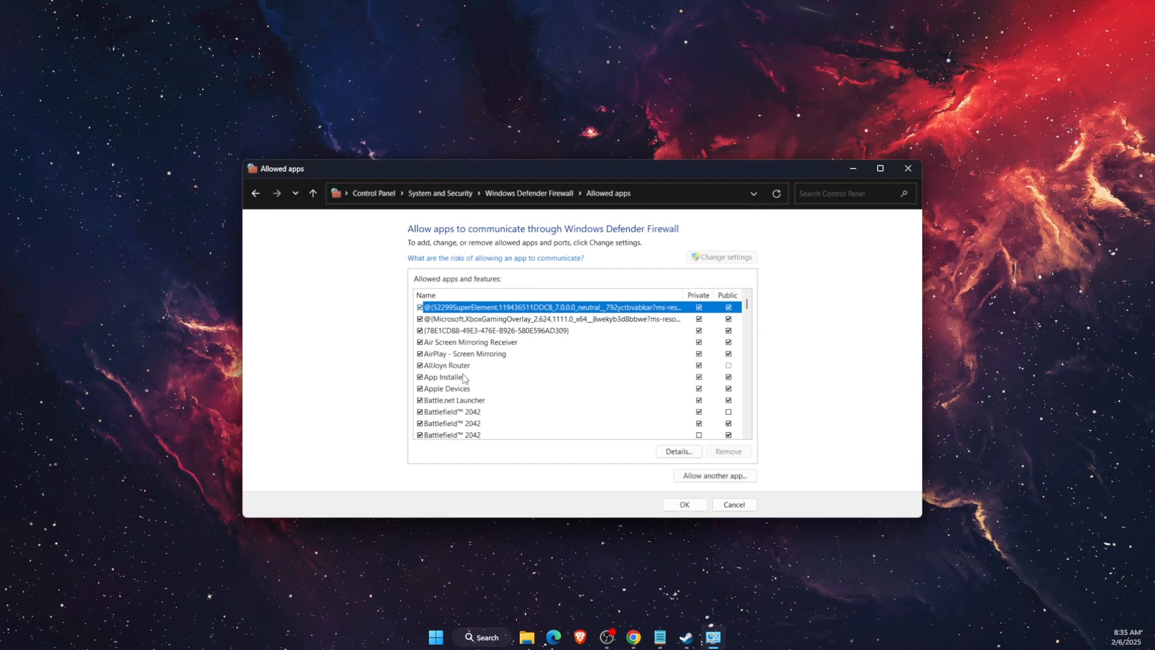
# Step: Start adding another app to the allowed list
pyautogui.scroll(-3)
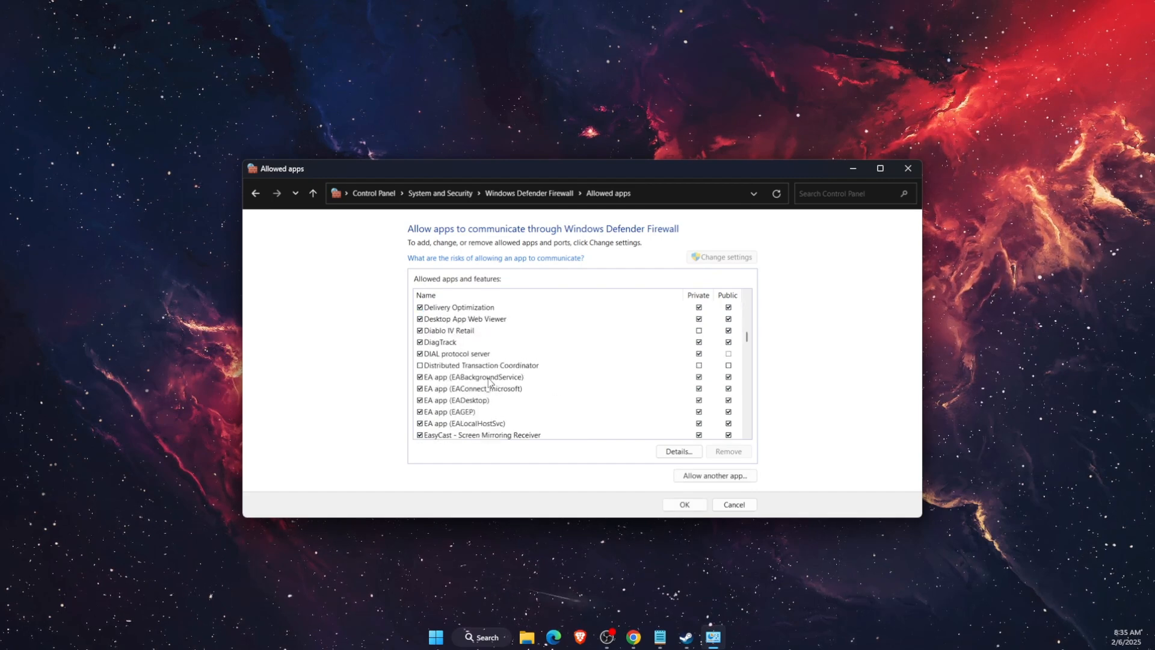
pyautogui.scroll(-3)
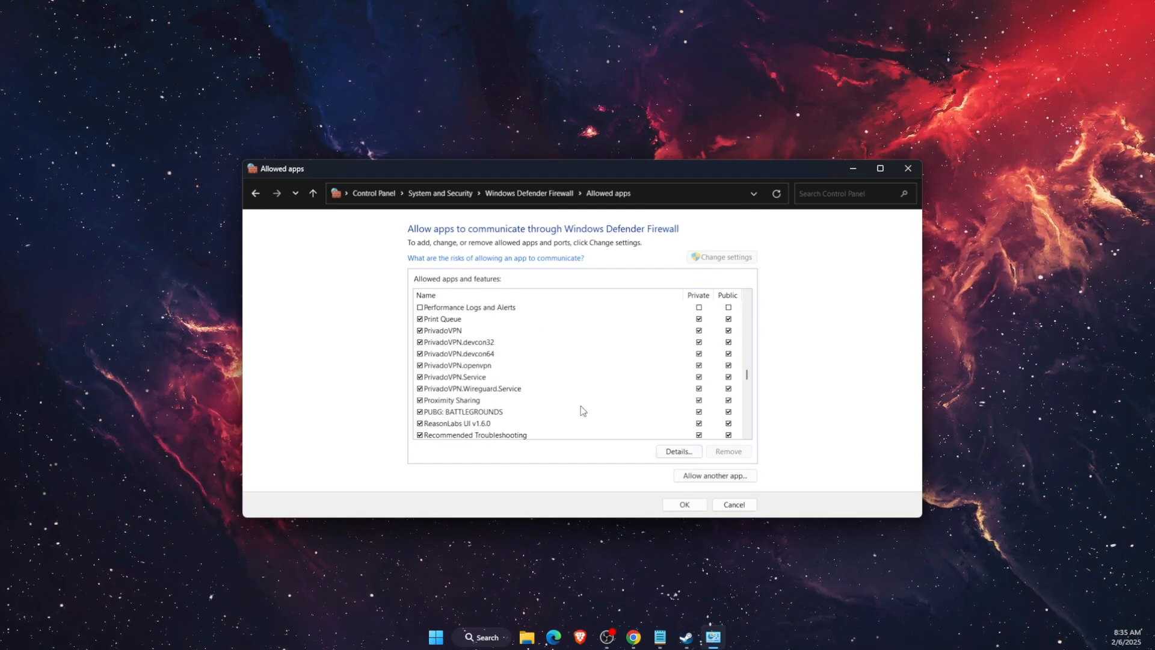
pyautogui.scroll(-3)
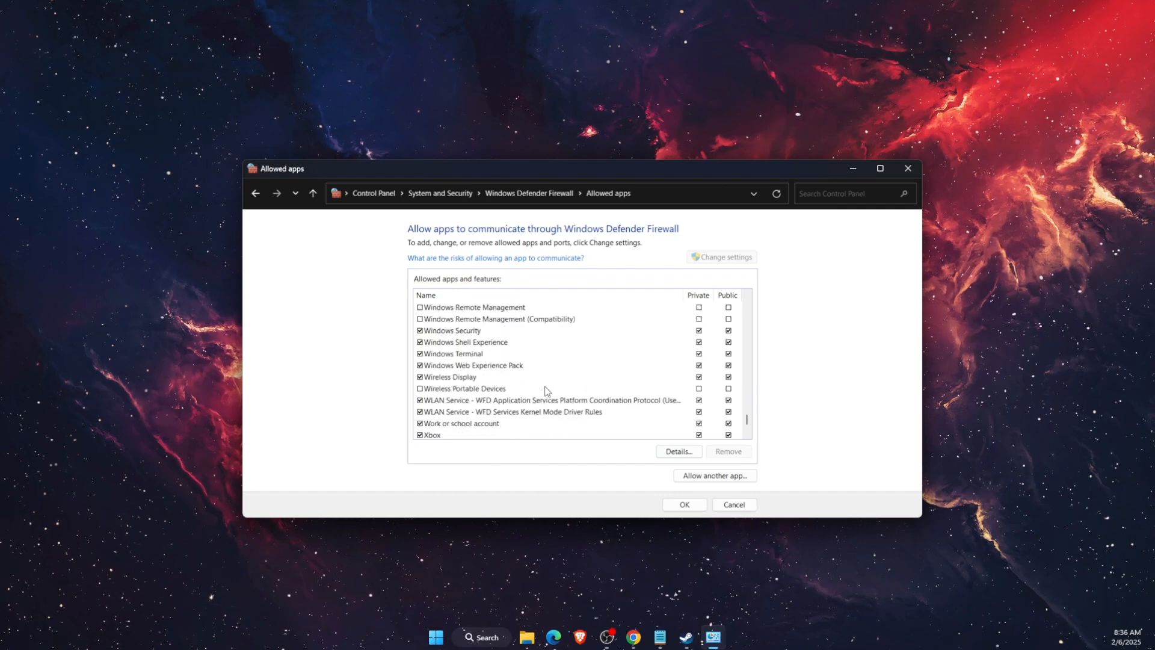
pyautogui.click(714, 475)
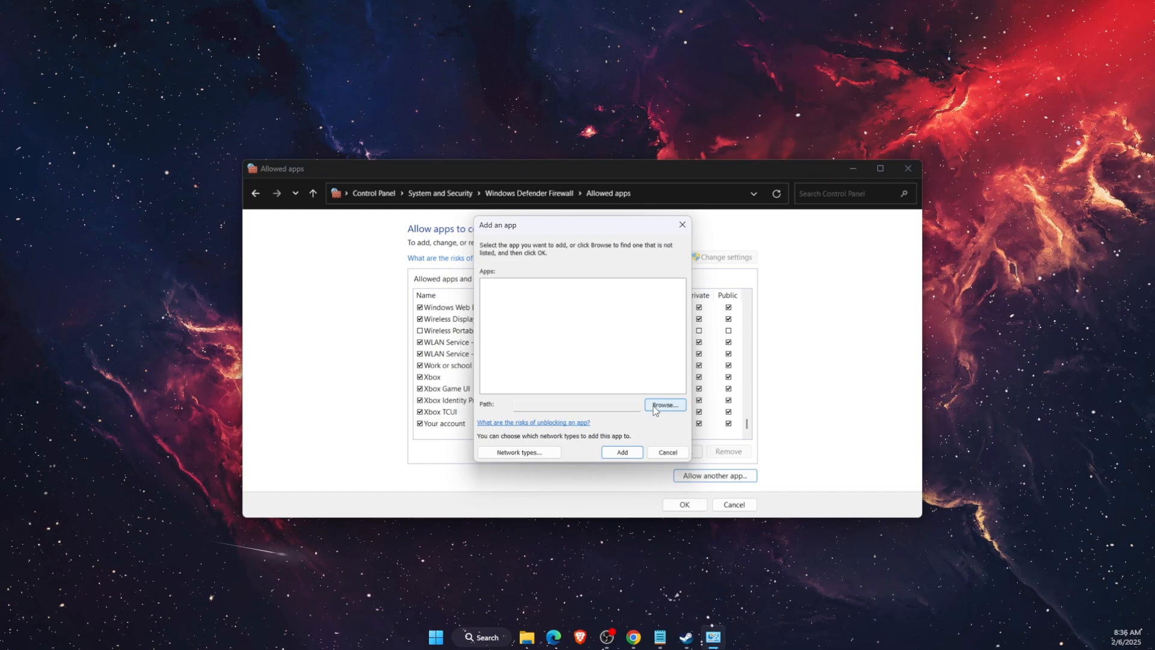
# Step: Browse to cs2.exe, add it, and acknowledge it is already in the exceptions list
pyautogui.click(664, 404)
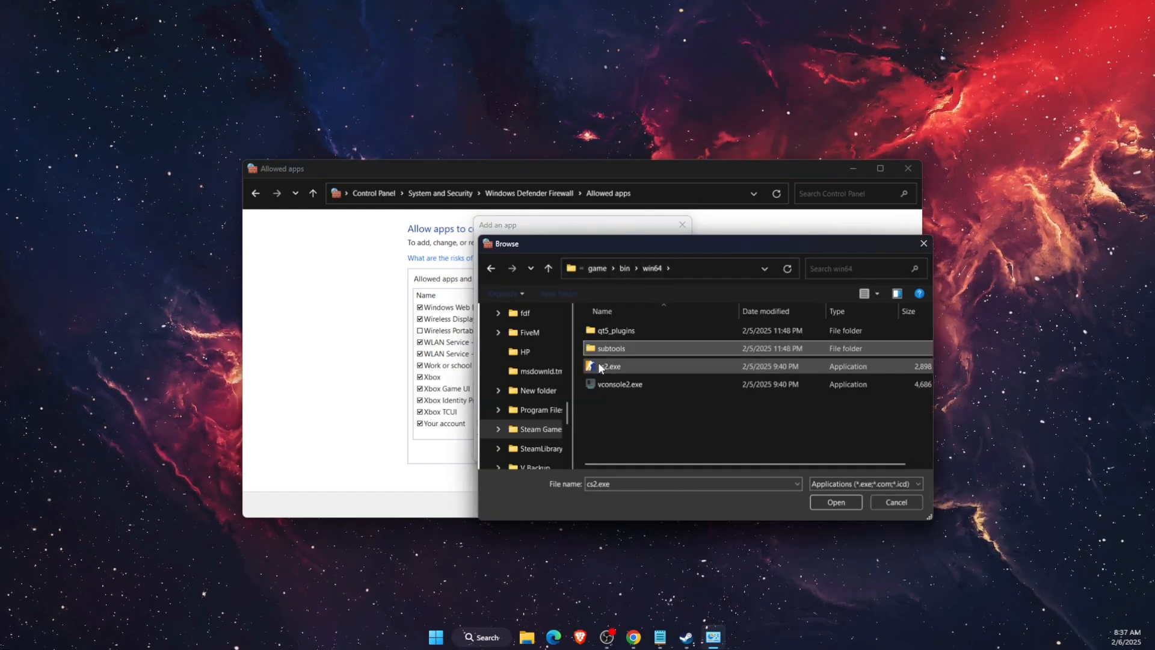
pyautogui.click(835, 502)
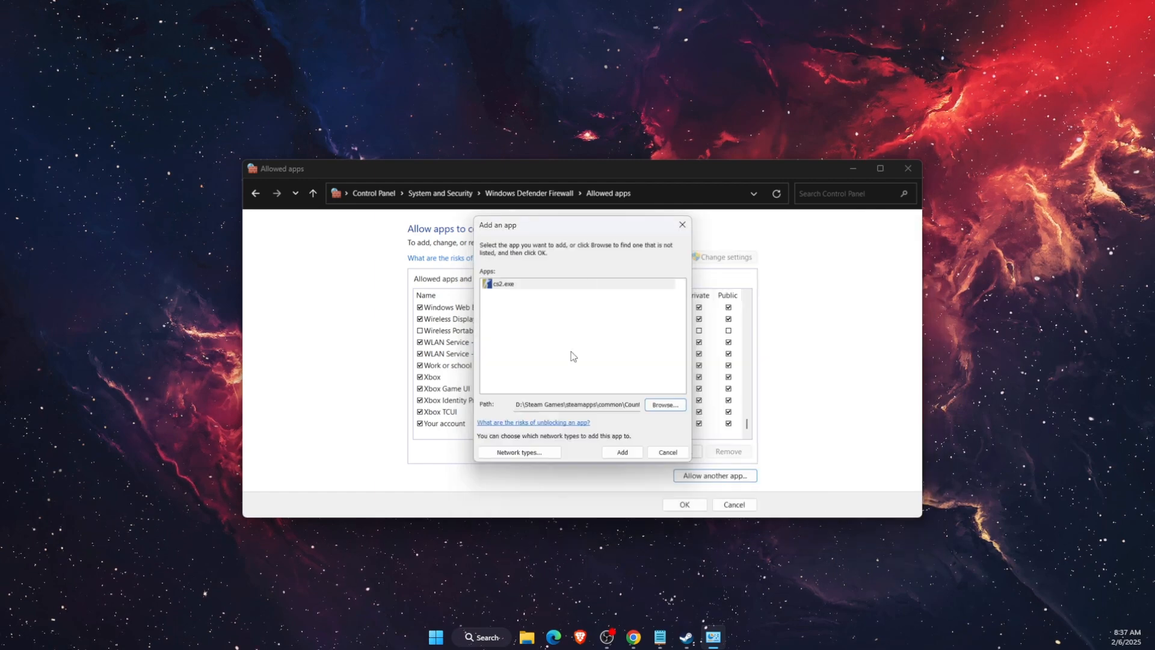
pyautogui.click(621, 451)
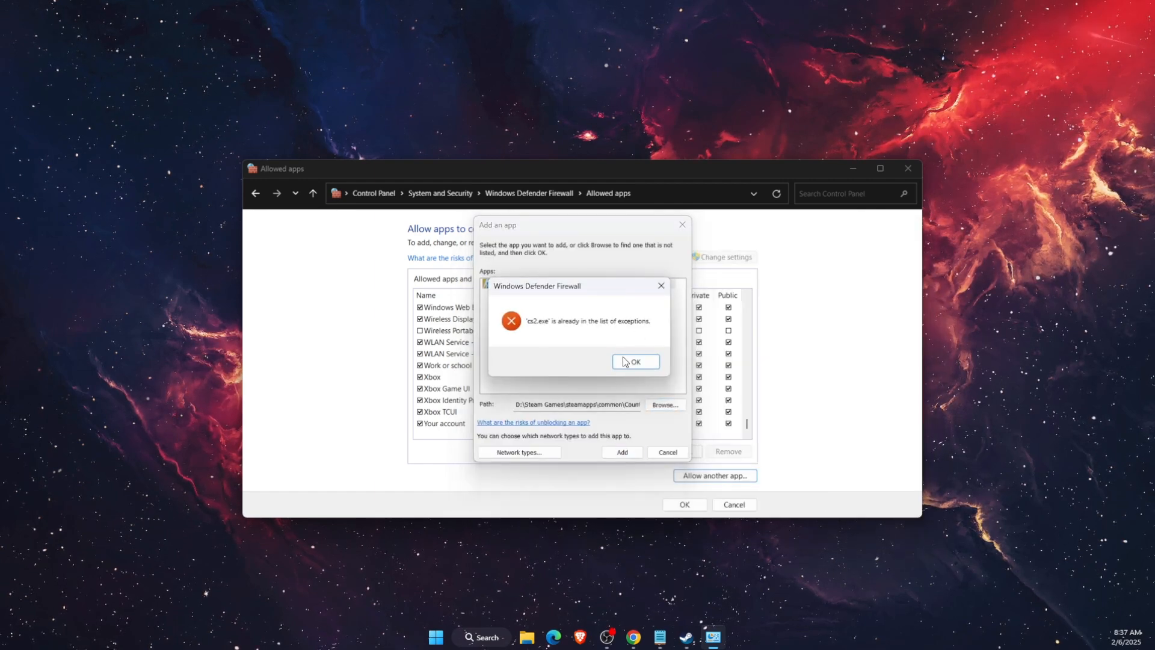
pyautogui.click(634, 362)
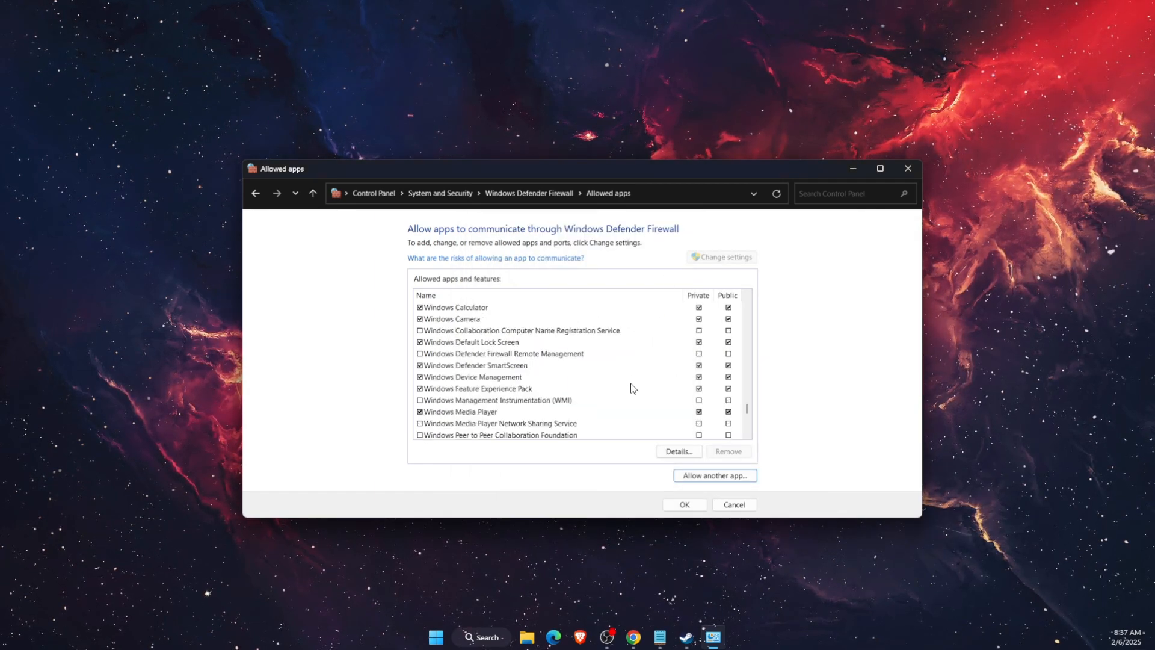
# Step: Accept the allowed apps list and close Windows Defender Firewall, leaving the desktop
pyautogui.scroll(3)
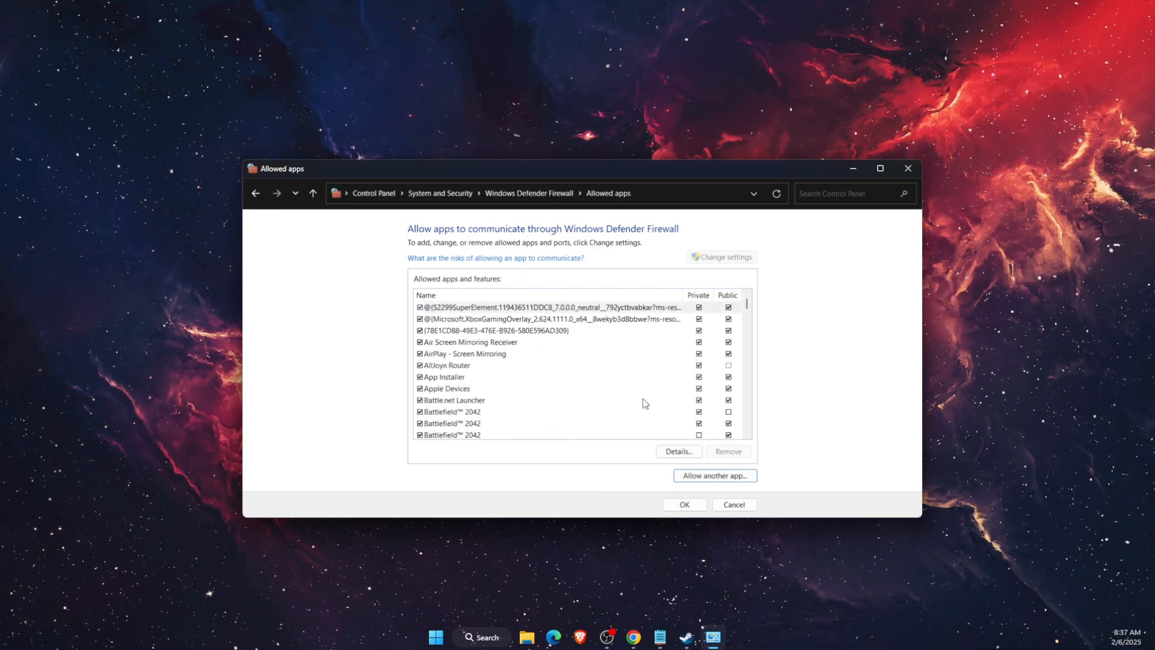
pyautogui.moveTo(804, 381)
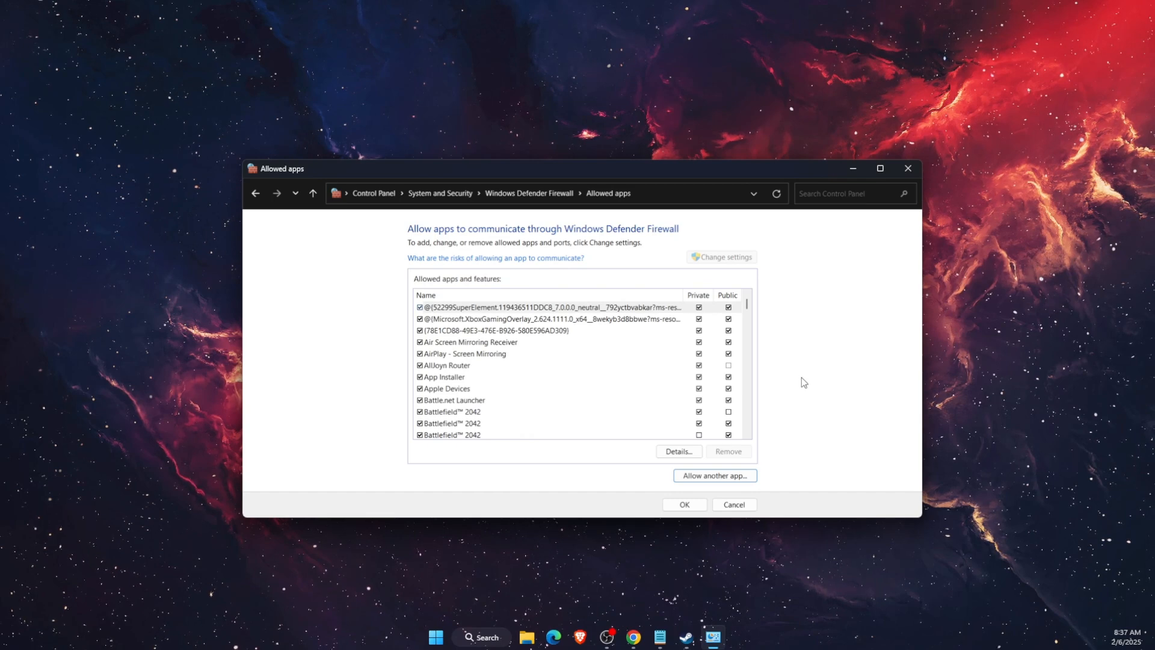
pyautogui.click(732, 504)
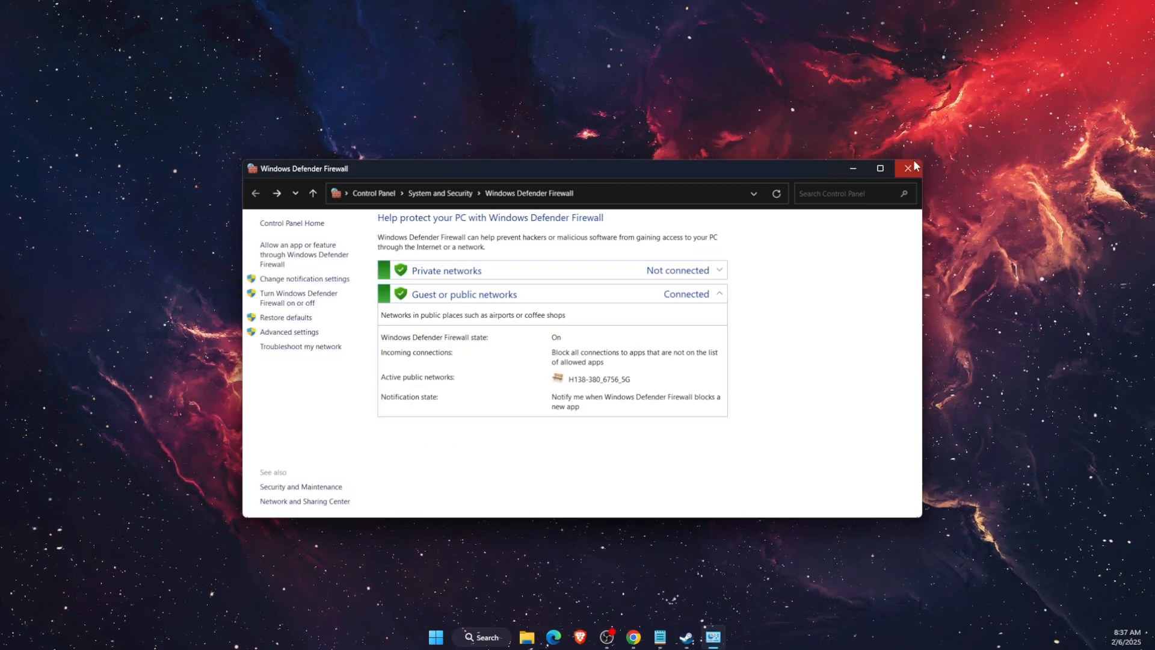
pyautogui.click(907, 169)
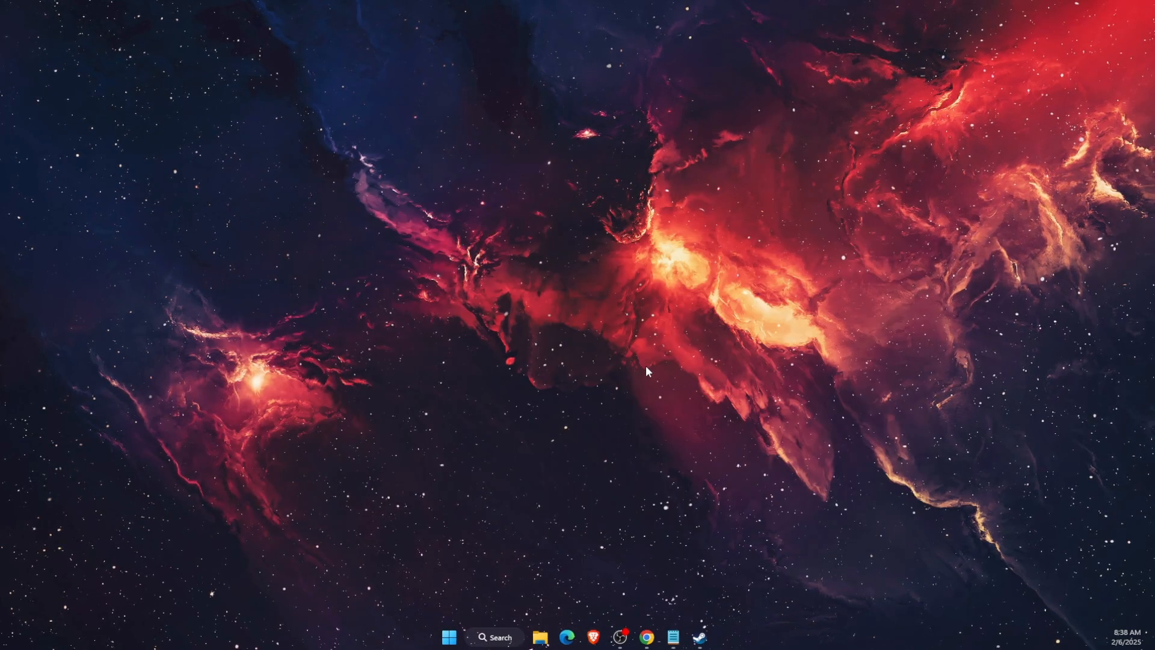